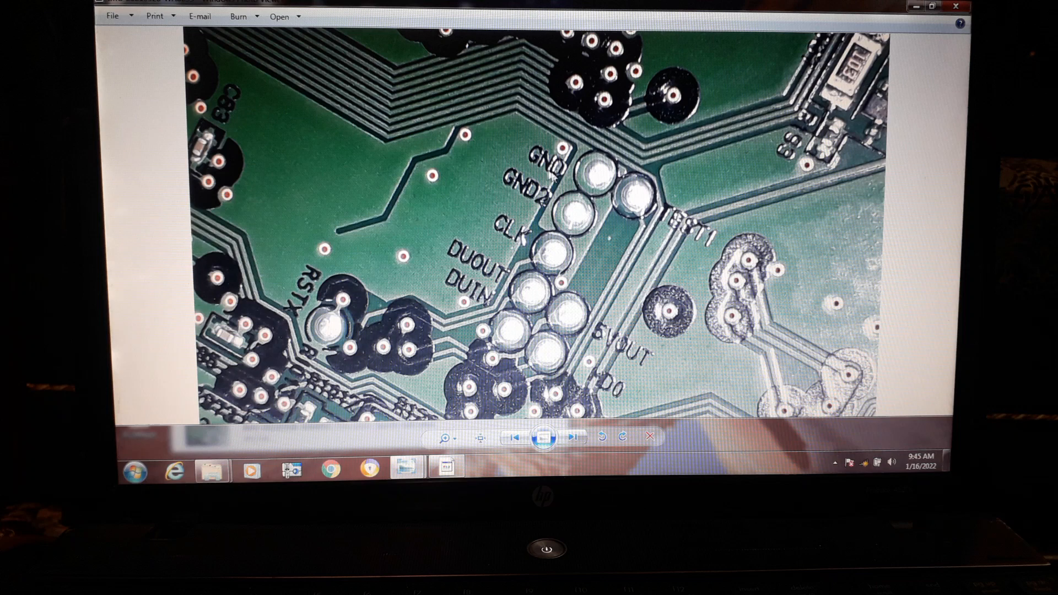
pyautogui.moveTo(569, 179)
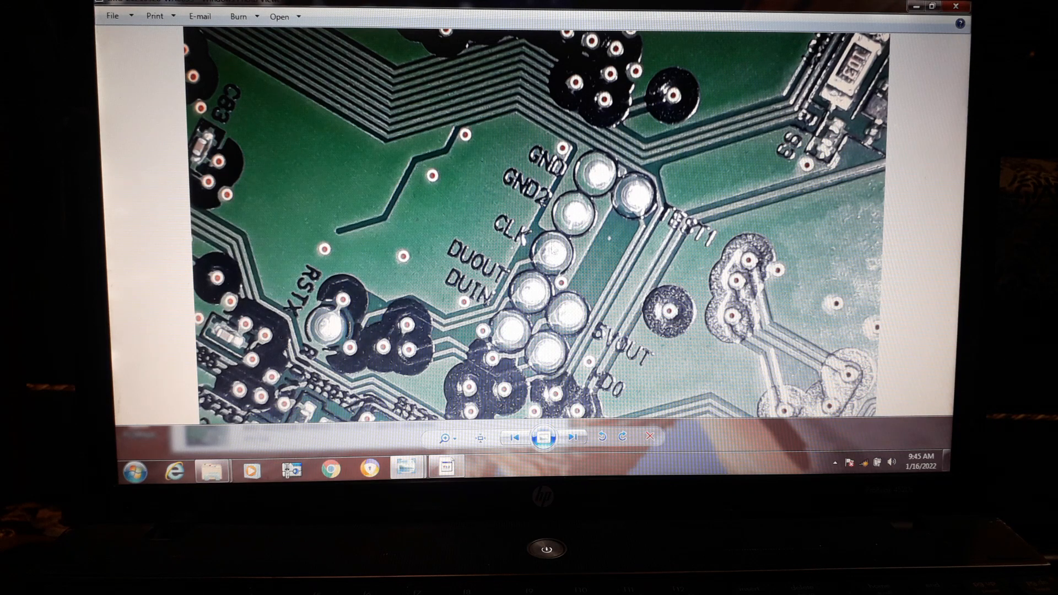
pyautogui.moveTo(549, 302)
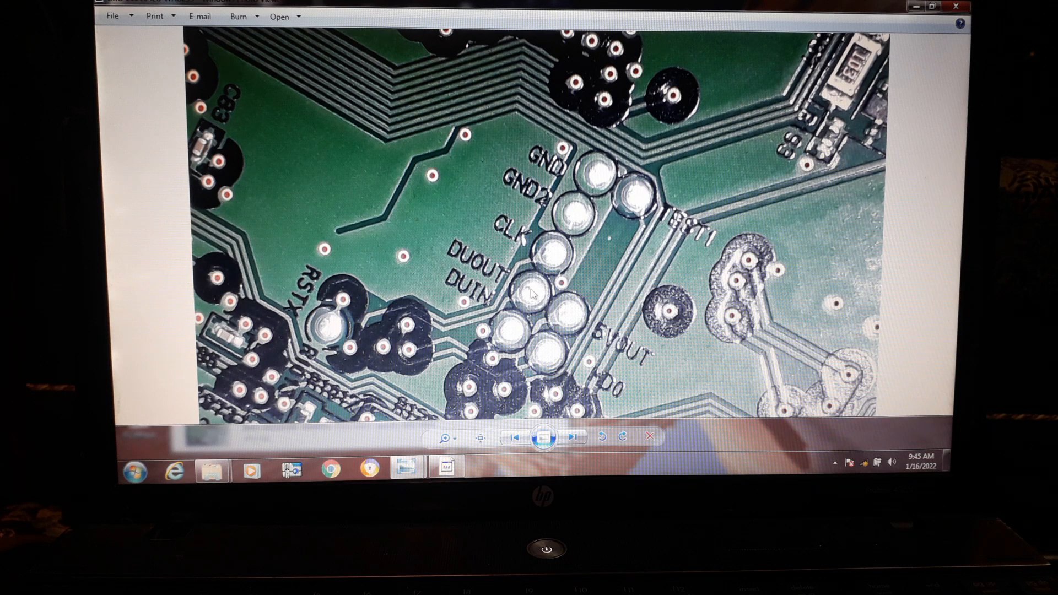
pyautogui.moveTo(473, 308)
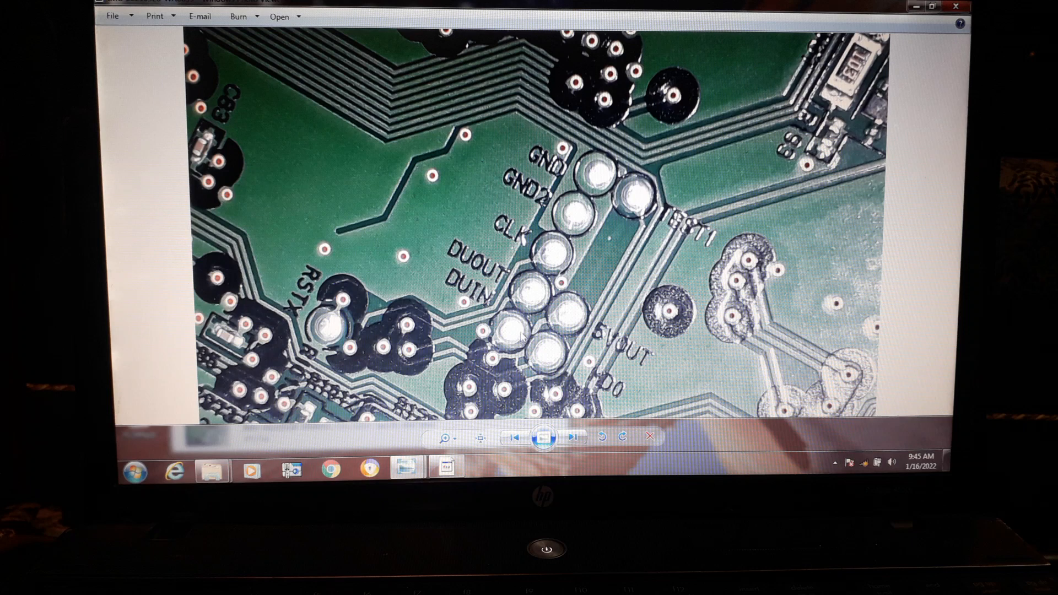
pyautogui.moveTo(601, 386)
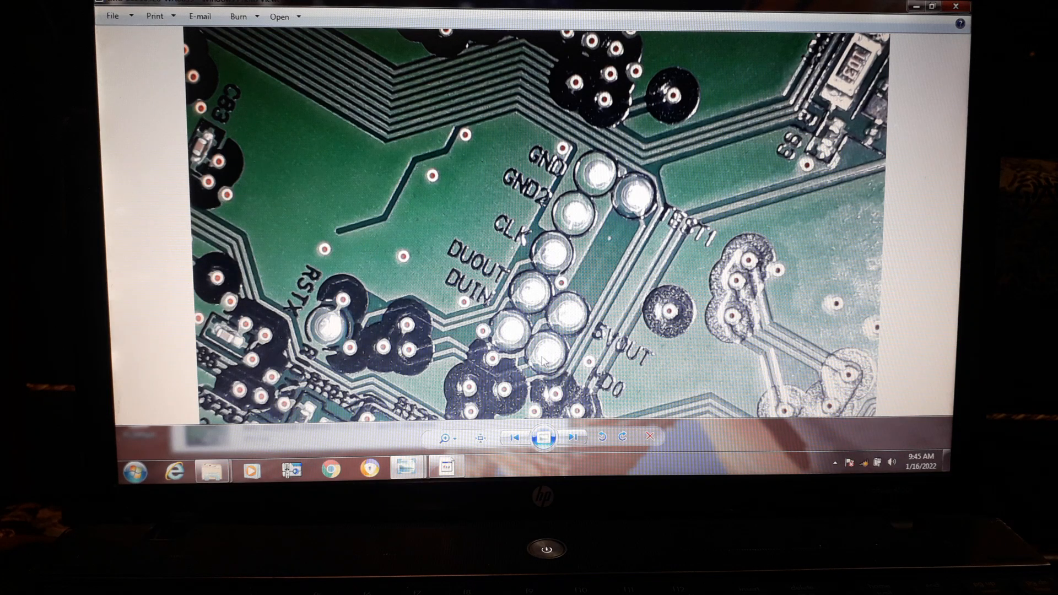
pyautogui.moveTo(594, 340)
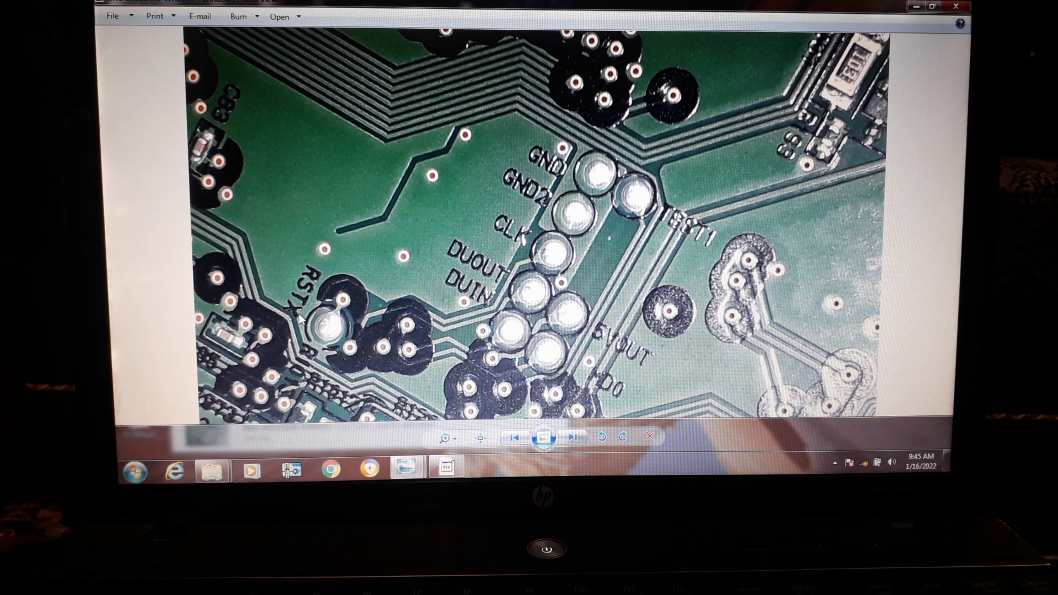
pyautogui.moveTo(320, 323)
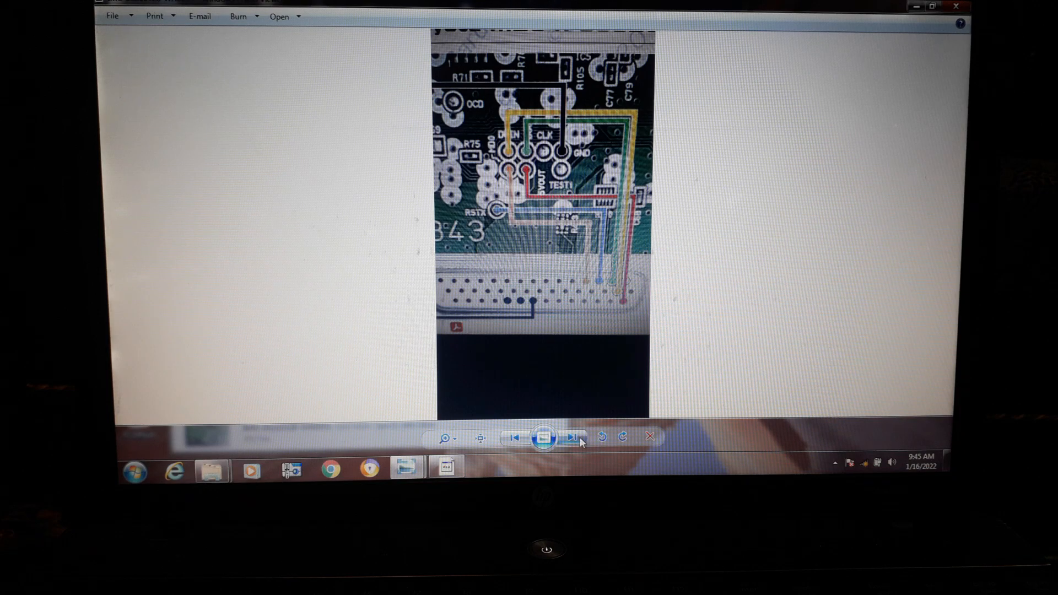
# Step: Show the connector photo annotated Gray, Blue, Green, Yellow on pins 4321
pyautogui.click(573, 437)
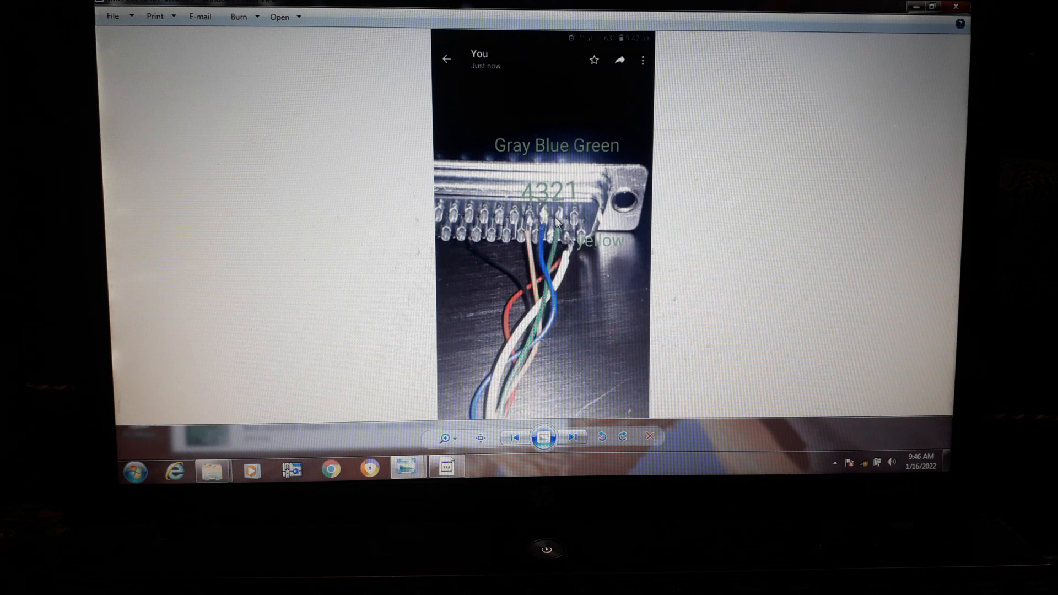
pyautogui.moveTo(553, 266)
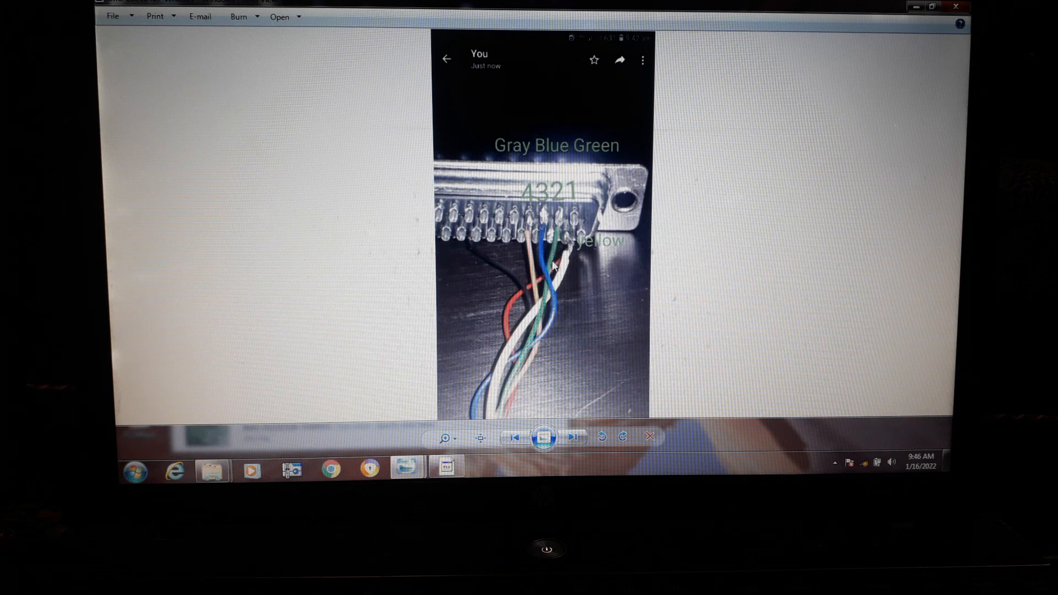
pyautogui.moveTo(561, 221)
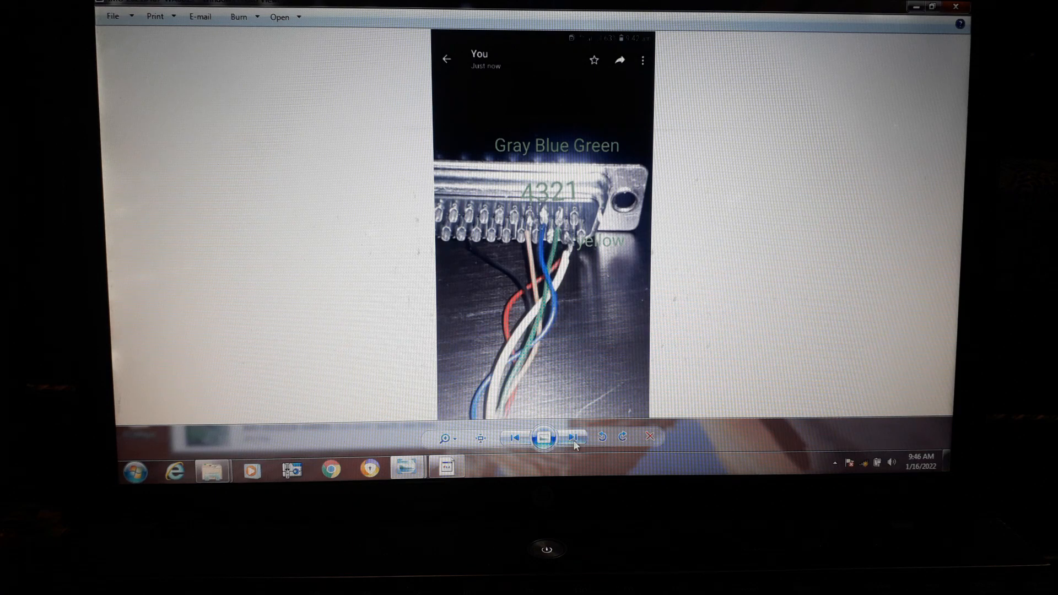
# Step: Advance through the wired-board photo to the angled view of wires soldered near the main chip
pyautogui.click(573, 437)
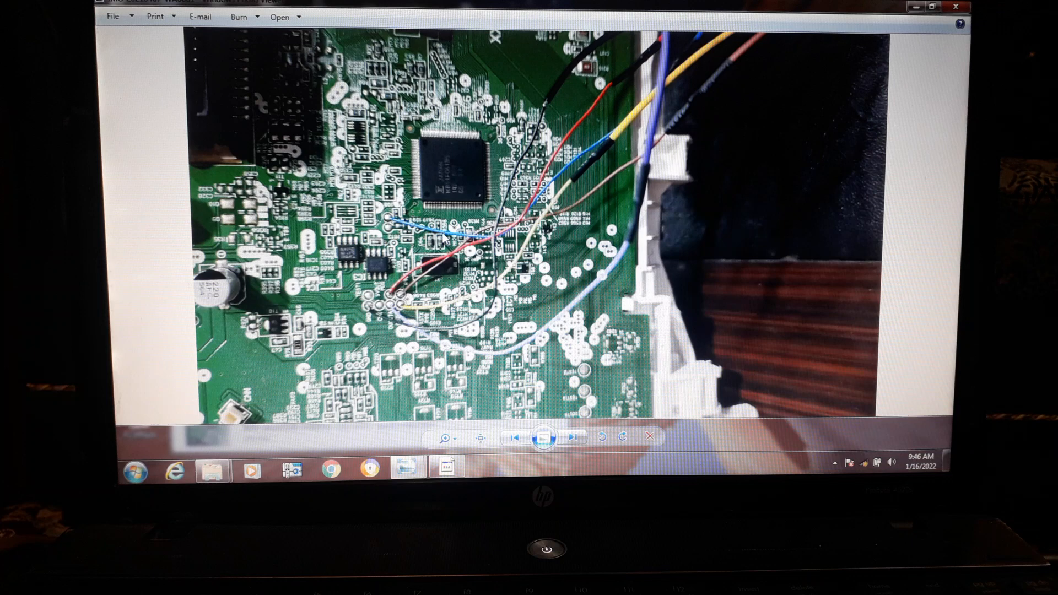
pyautogui.moveTo(451, 196)
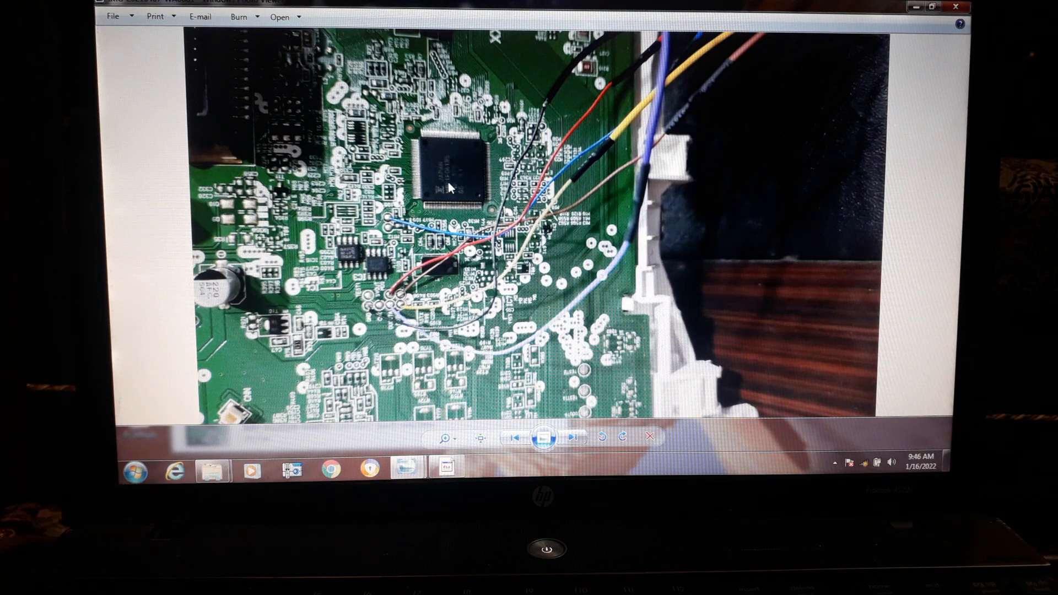
pyautogui.moveTo(456, 177)
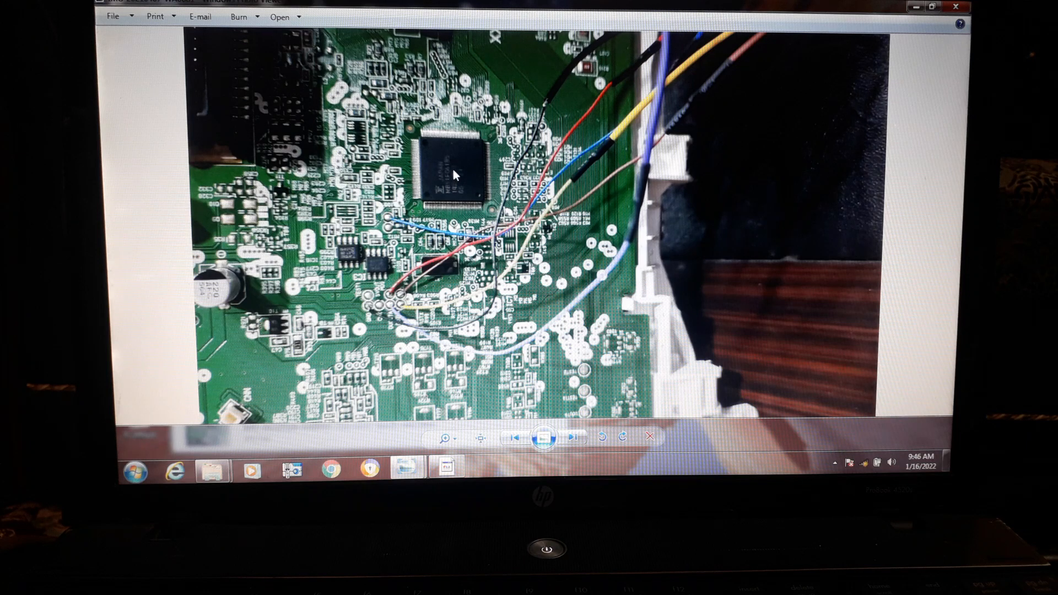
pyautogui.moveTo(419, 228)
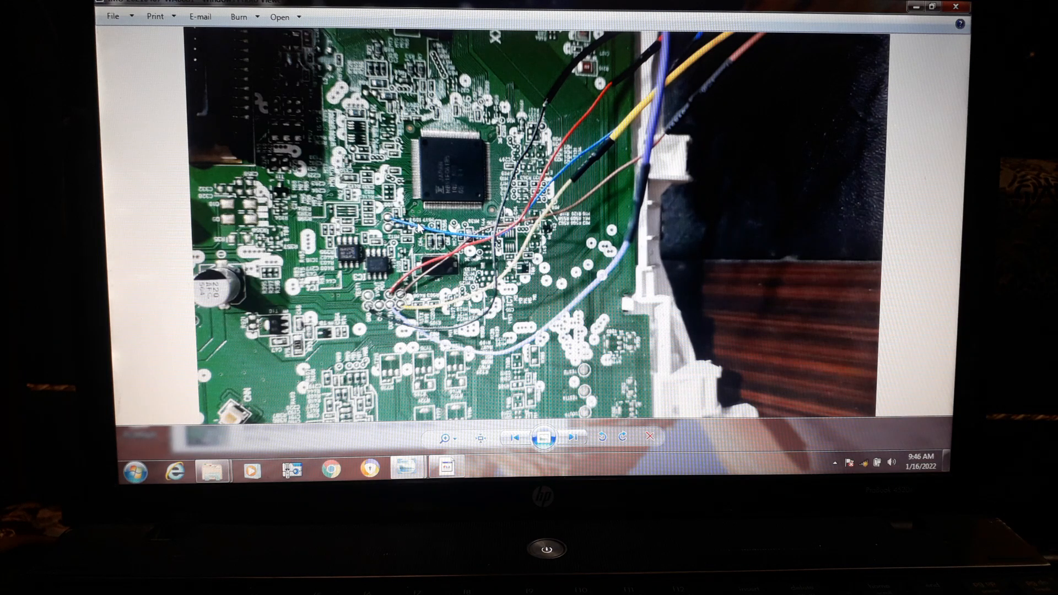
pyautogui.moveTo(452, 179)
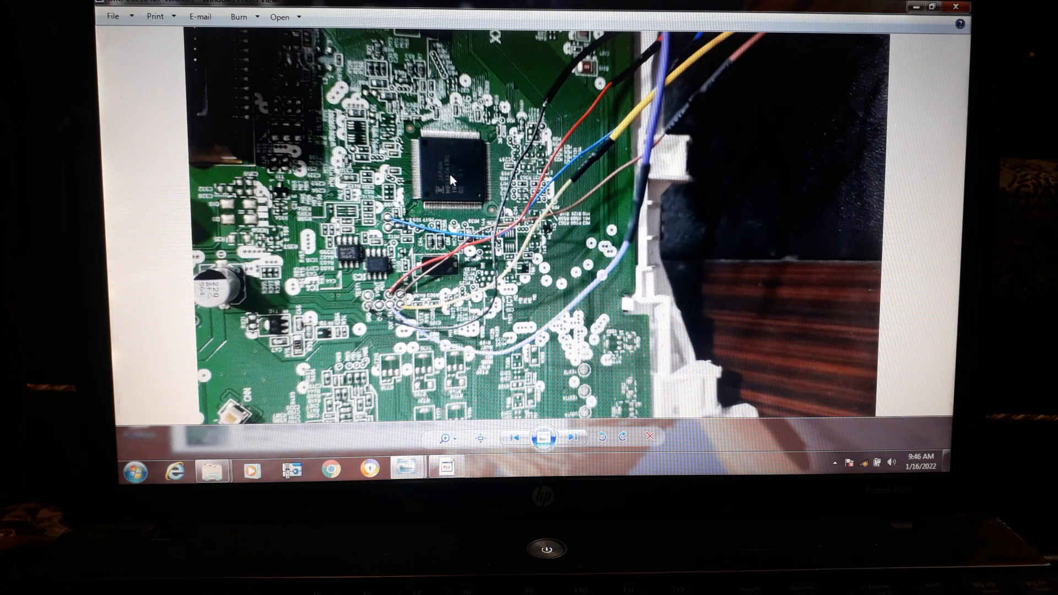
pyautogui.moveTo(391, 223)
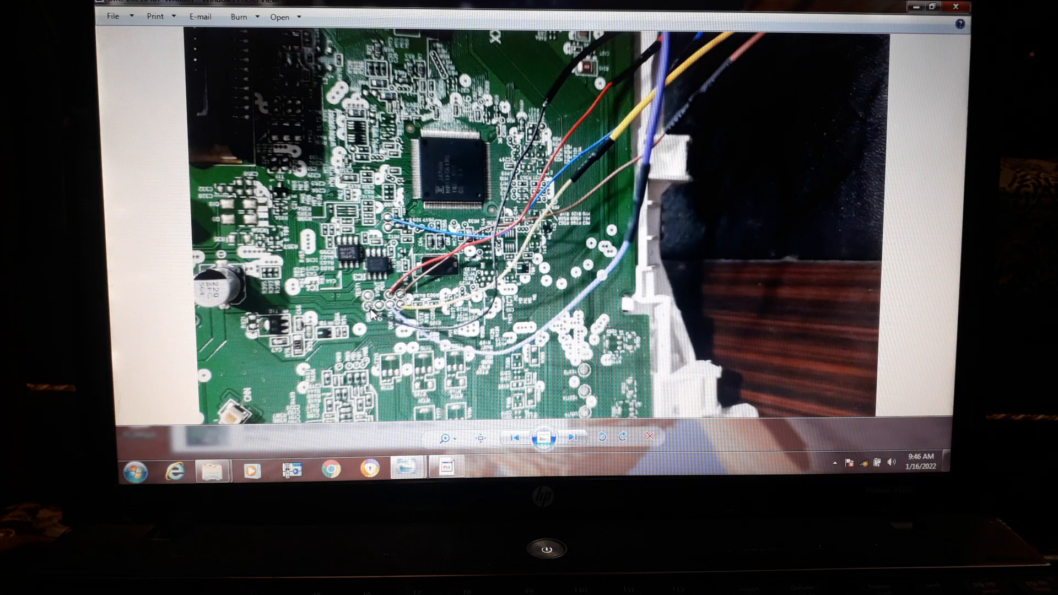
pyautogui.moveTo(398, 290)
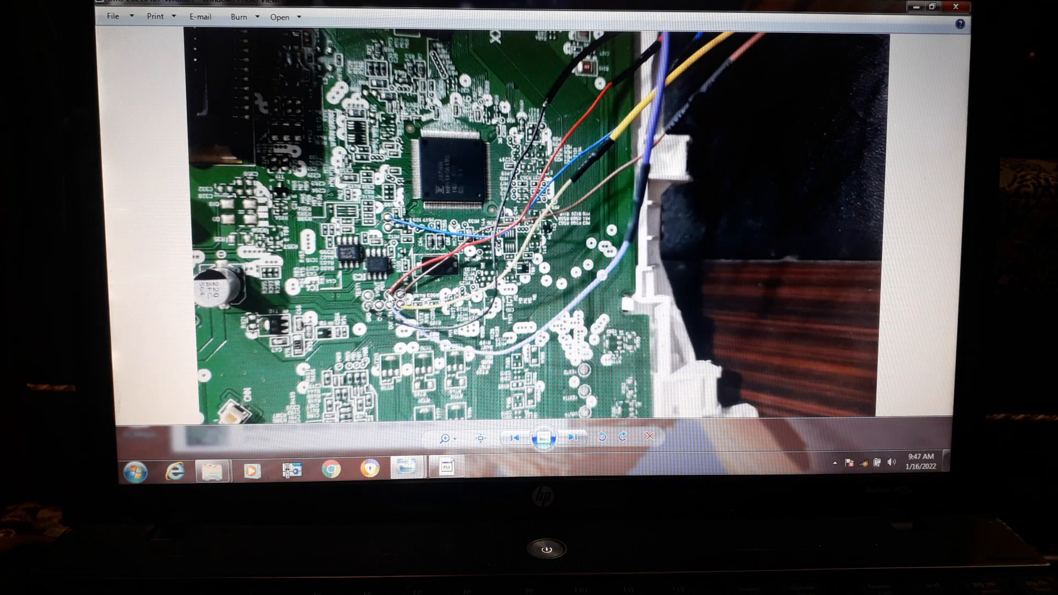
pyautogui.moveTo(417, 290)
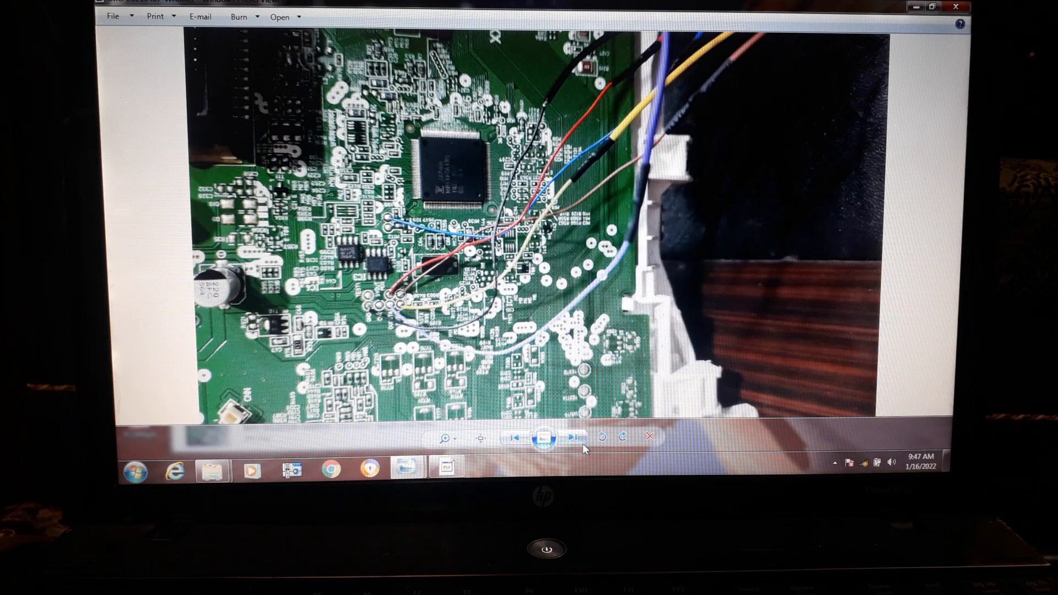
pyautogui.click(570, 438)
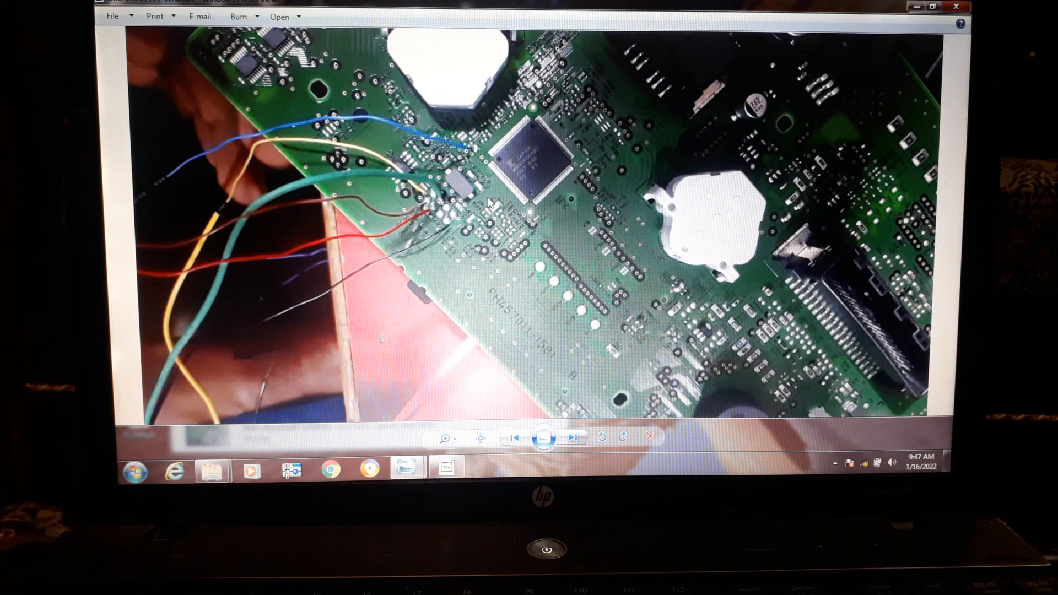
pyautogui.moveTo(547, 365)
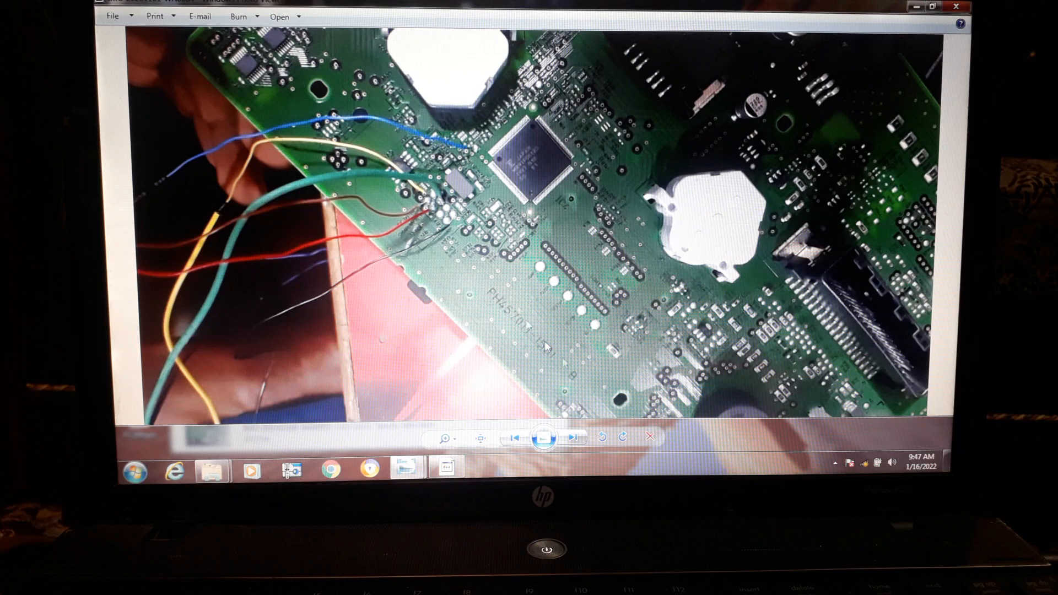
pyautogui.click(571, 437)
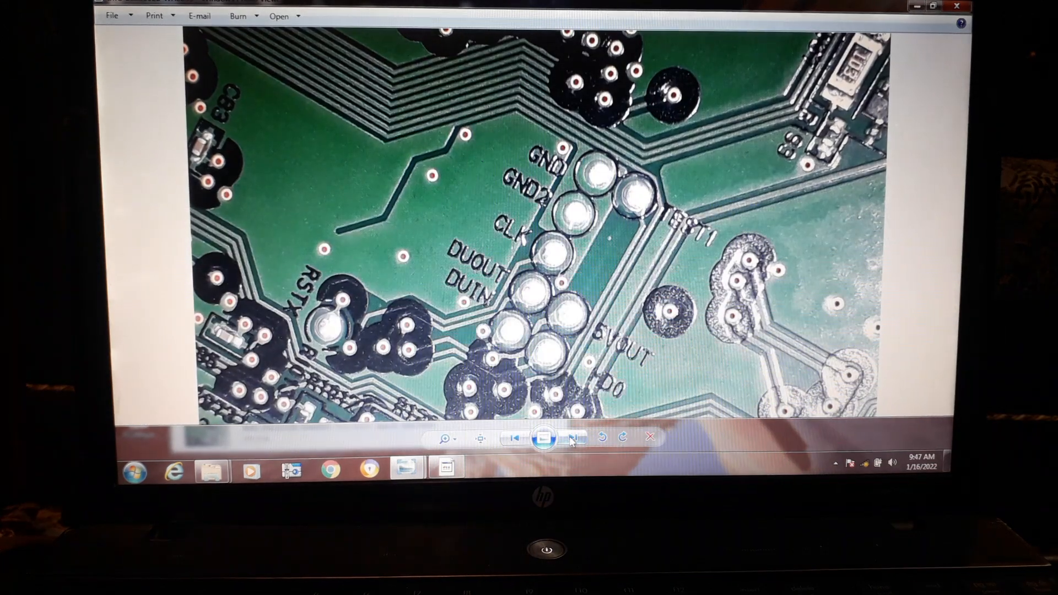
pyautogui.click(572, 438)
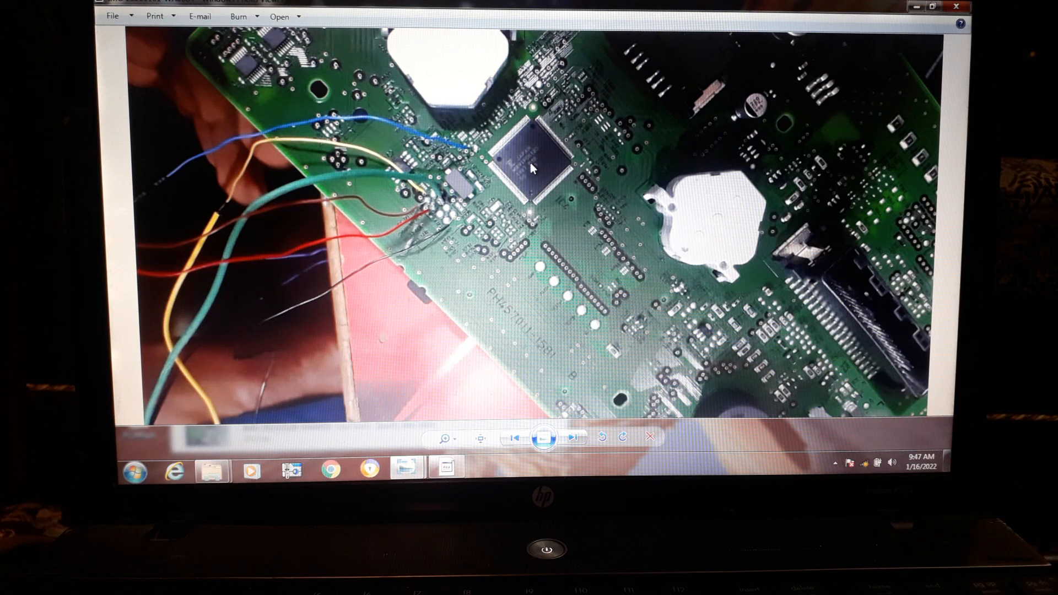
pyautogui.moveTo(528, 172)
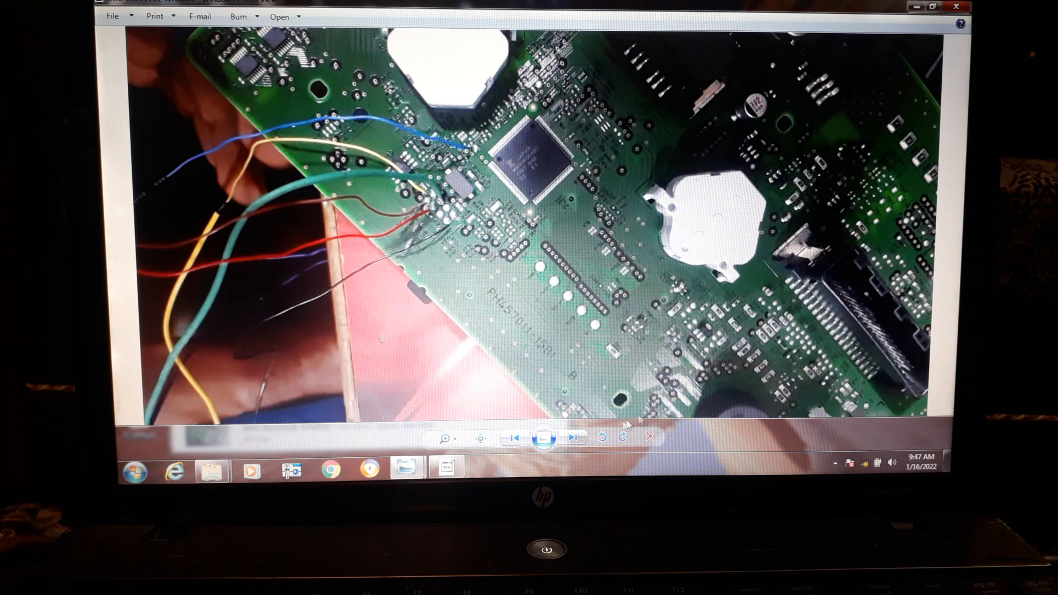
pyautogui.moveTo(780, 124)
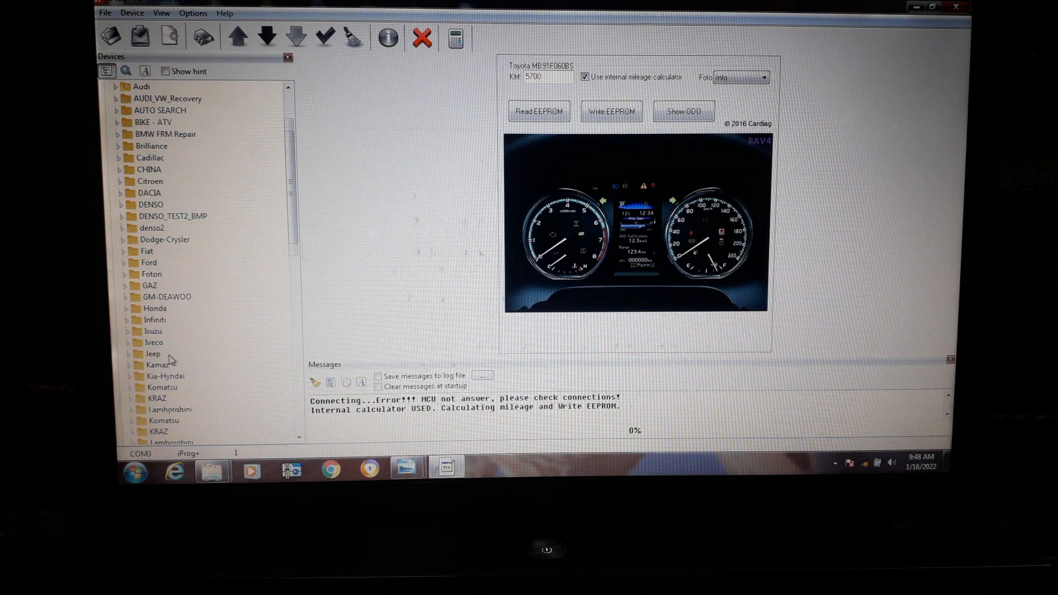
# Step: Select the Toyota MB91F060BS.ipr module script from the Toyota devices folder
pyautogui.scroll(-3)
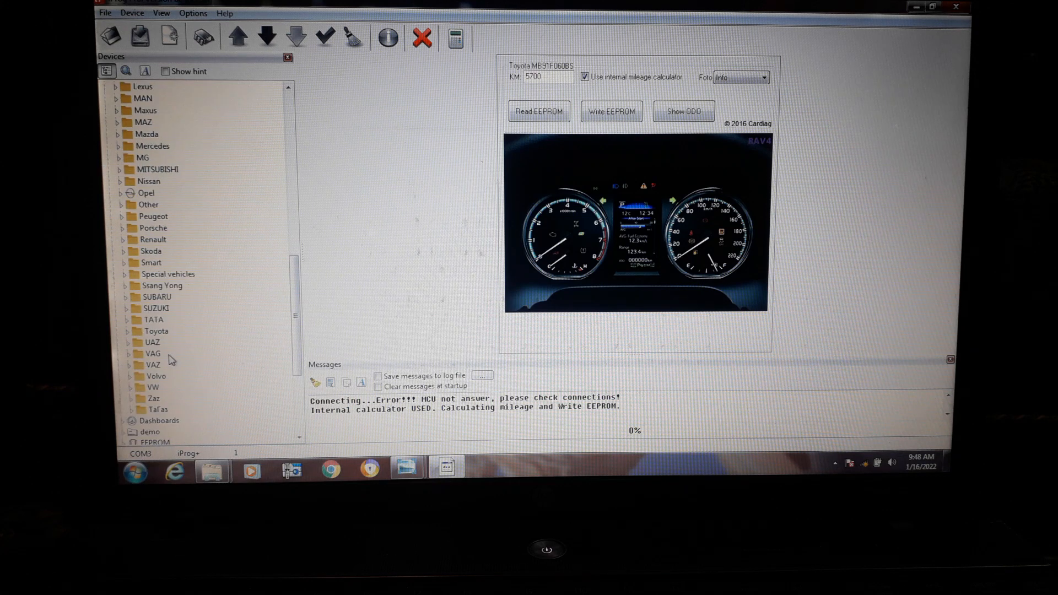
pyautogui.click(155, 330)
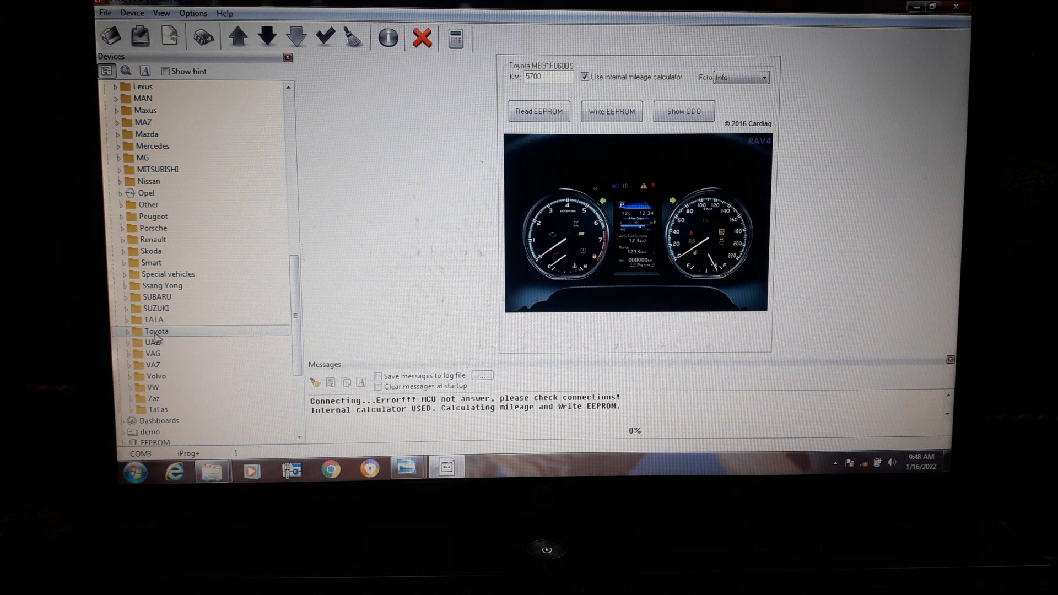
pyautogui.click(144, 331)
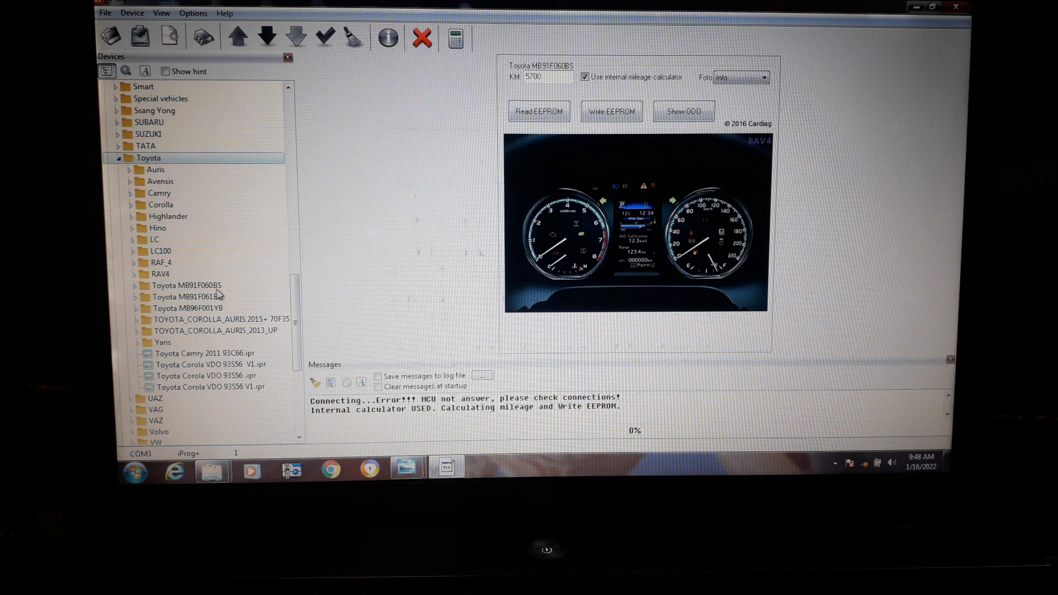
pyautogui.click(134, 285)
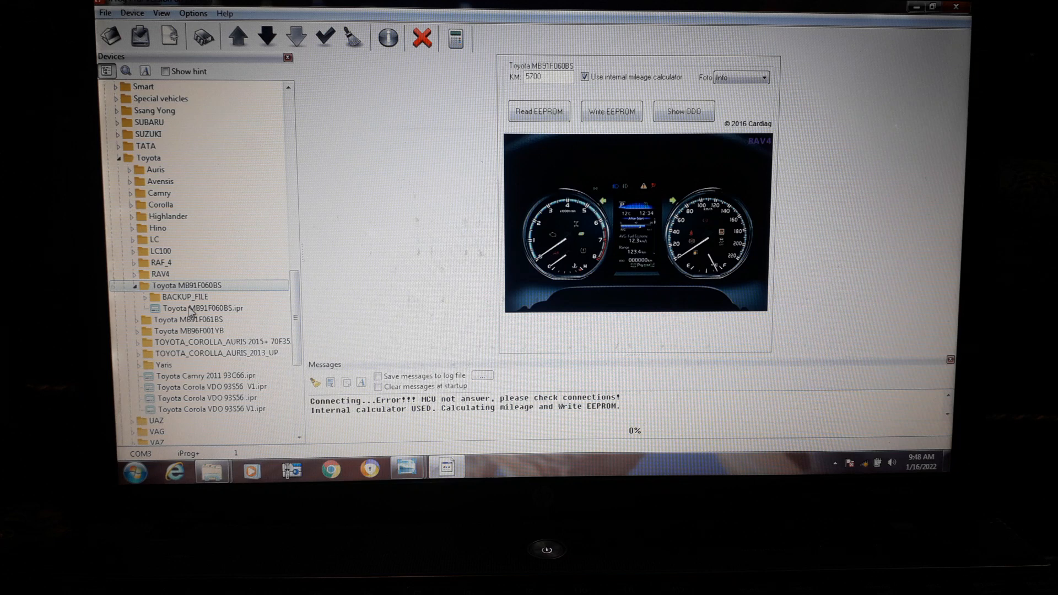
pyautogui.click(200, 307)
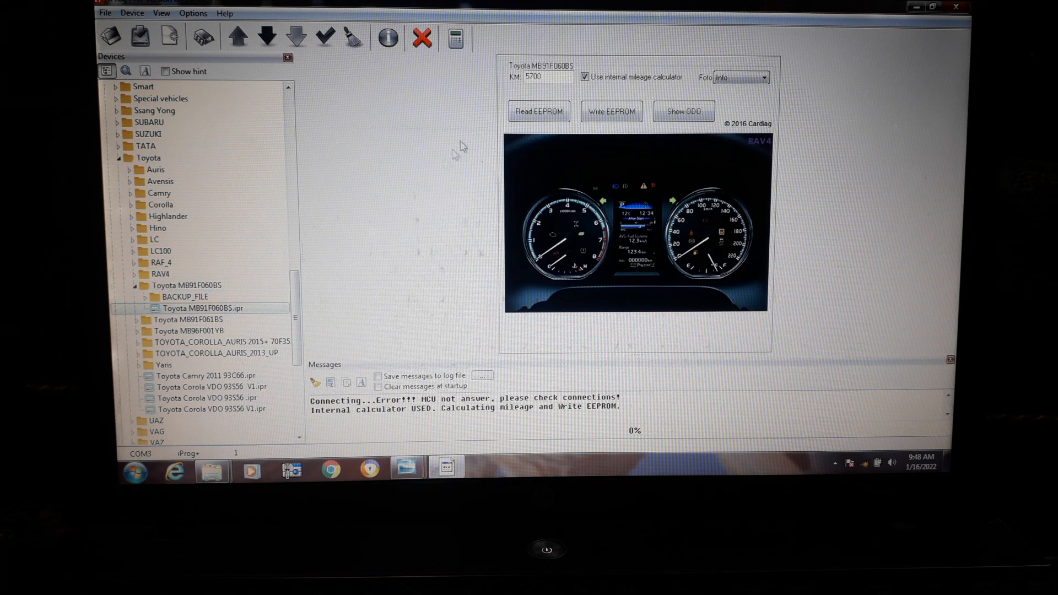
pyautogui.moveTo(635, 192)
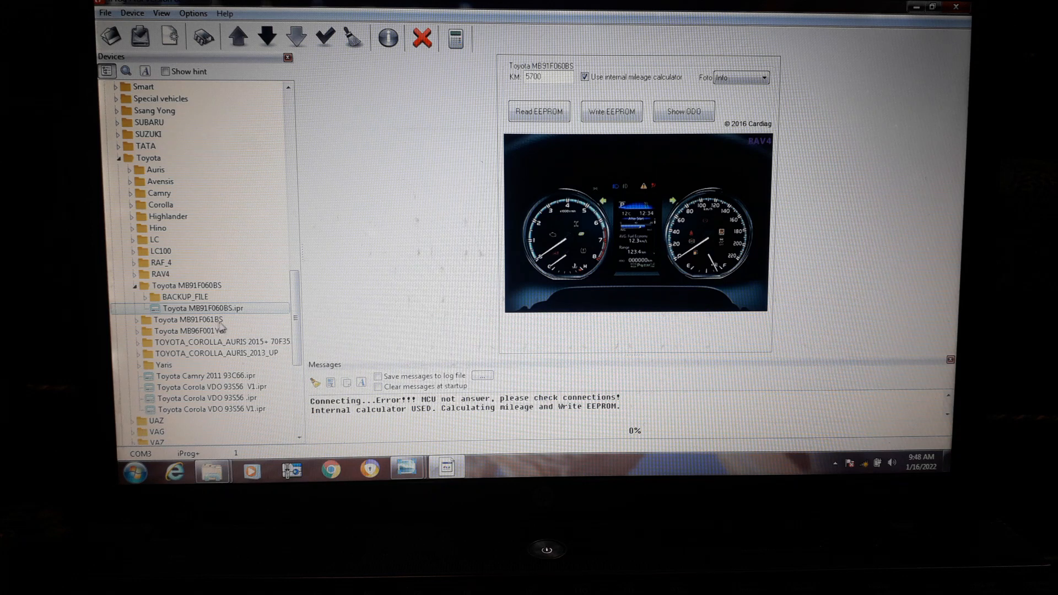
# Step: Close iProg+ so the Windows desktop is shown
pyautogui.click(138, 319)
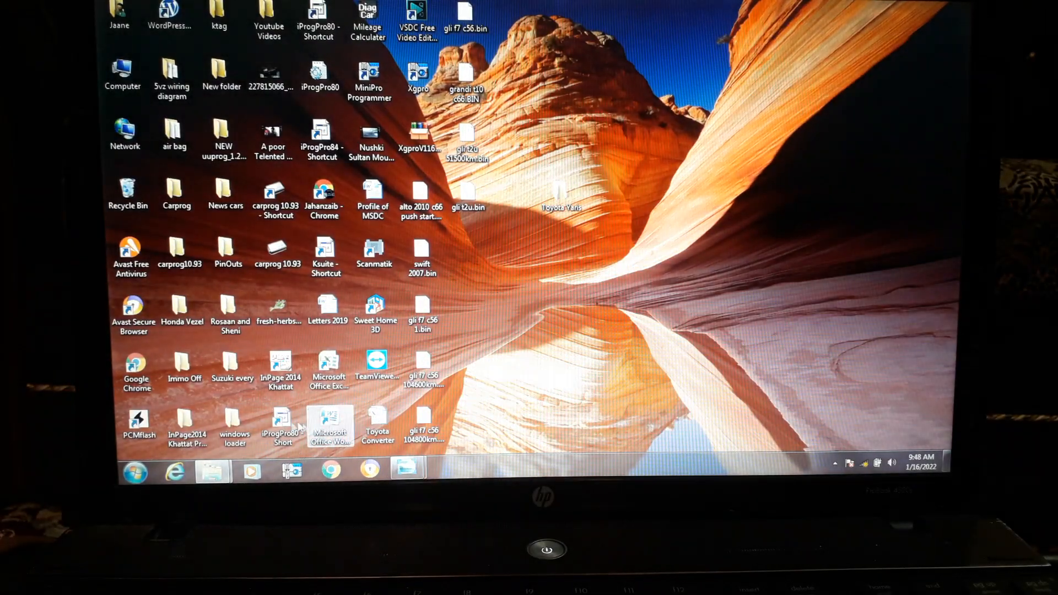
# Step: Restart iProg+ and load the Toyota MB91F061BS dashboard module showing 5229 km
pyautogui.doubleClick(282, 422)
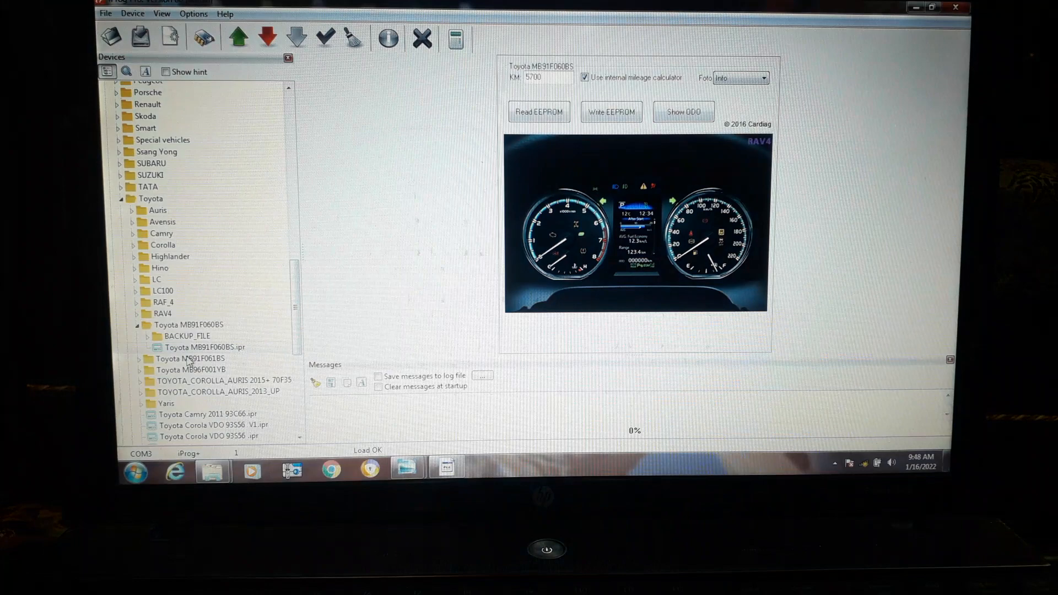
pyautogui.click(205, 347)
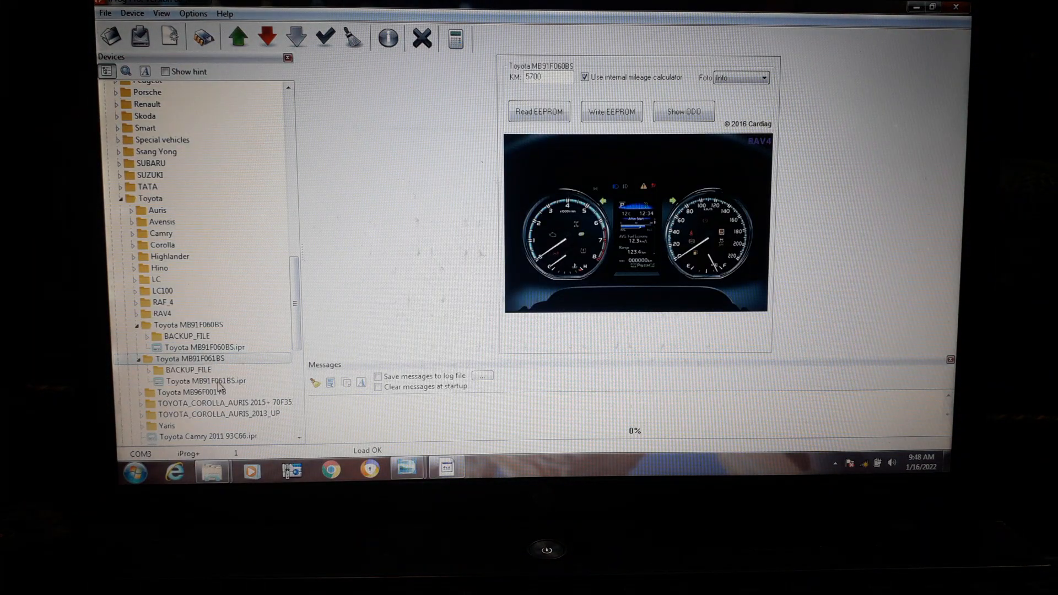
pyautogui.click(206, 381)
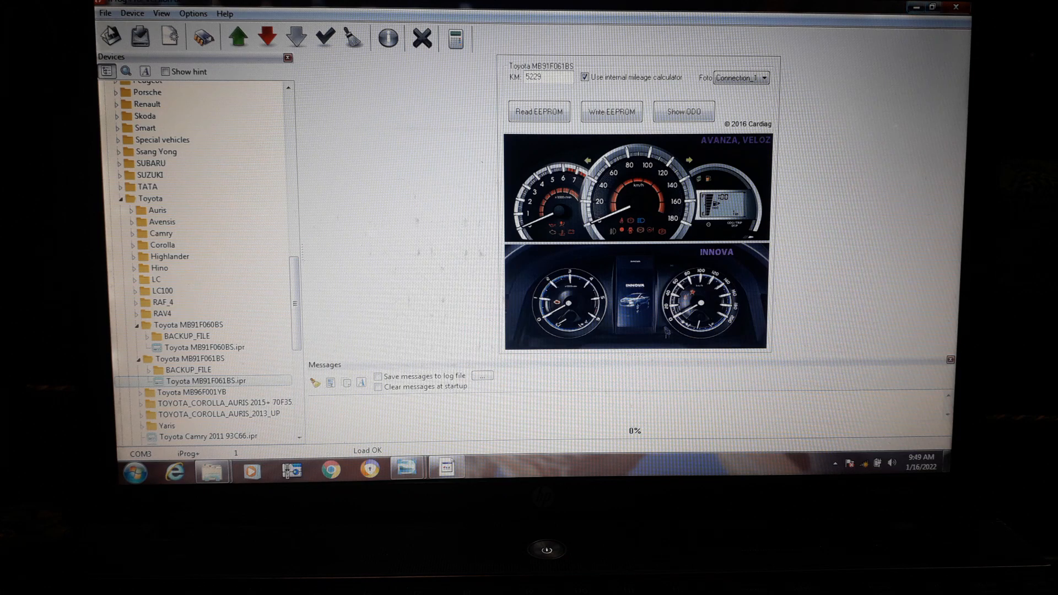
pyautogui.click(105, 14)
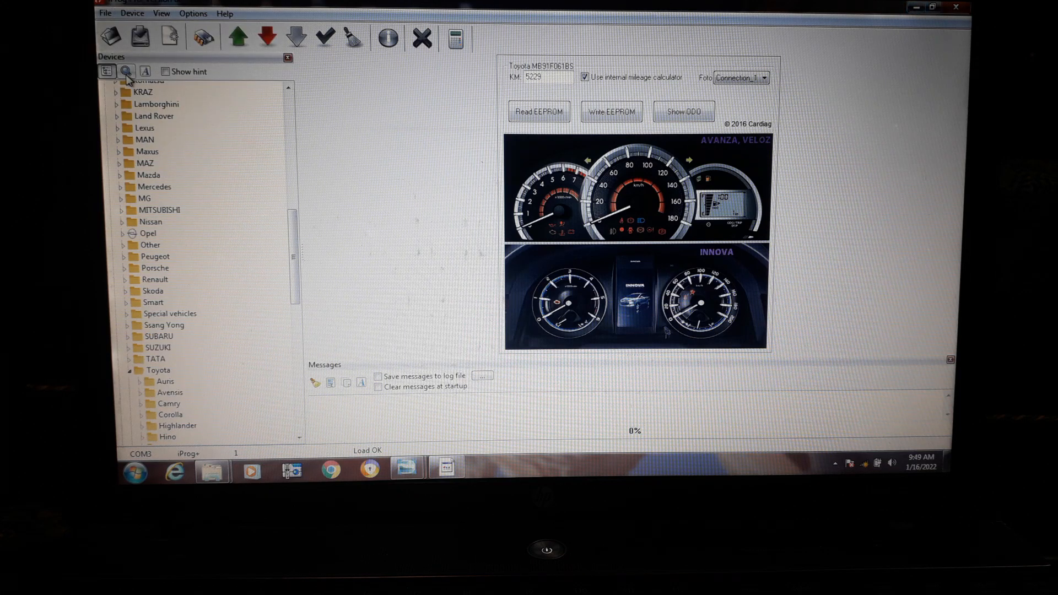
# Step: Search the devices for mb91f060 and load the Fujitsu MB91F0xx MB91F060BS module
pyautogui.click(126, 72)
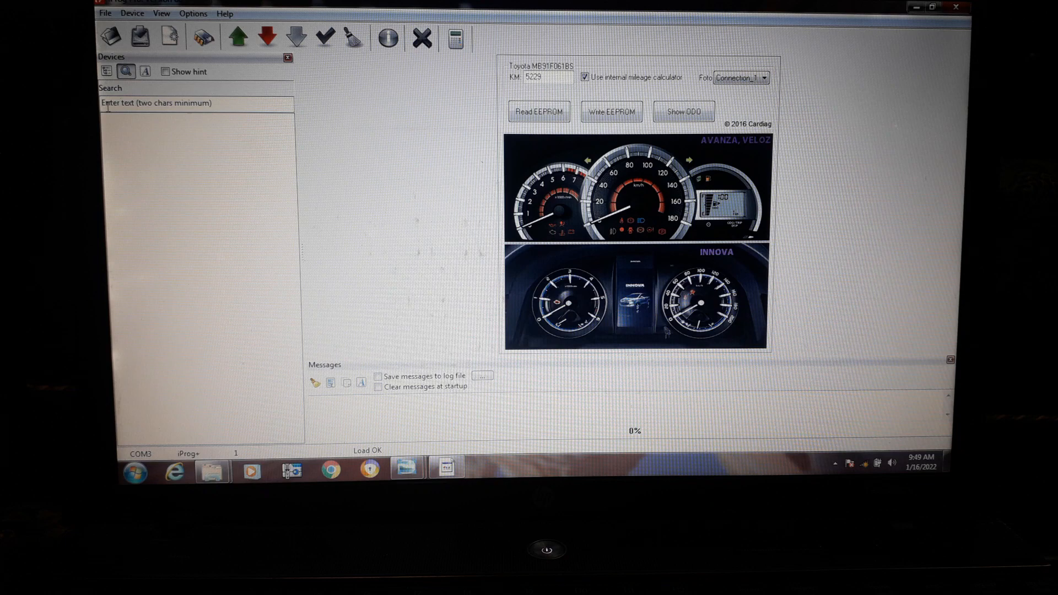
pyautogui.write('mb')
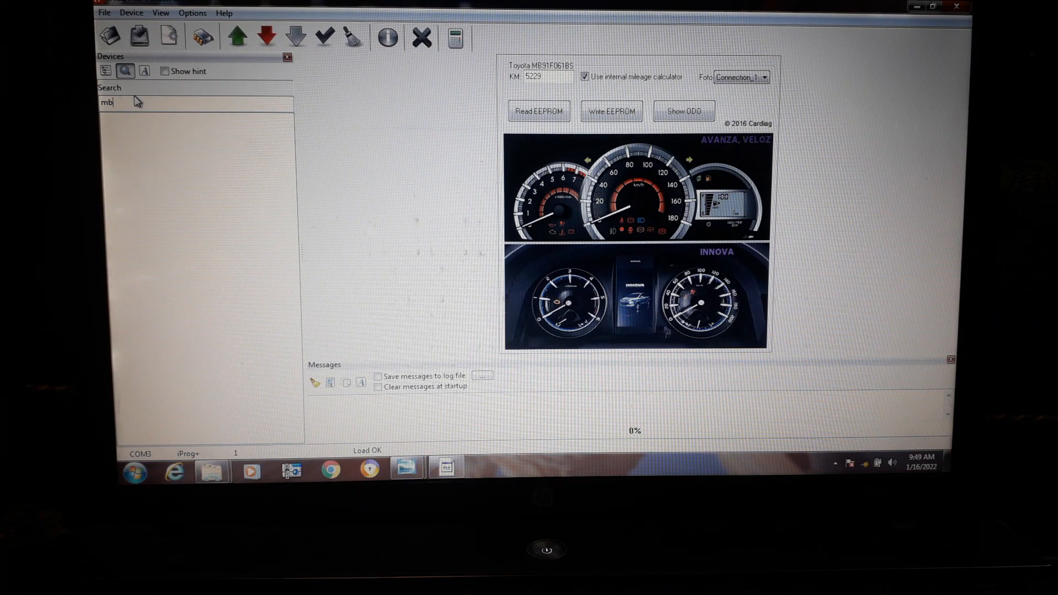
pyautogui.write('91f060')
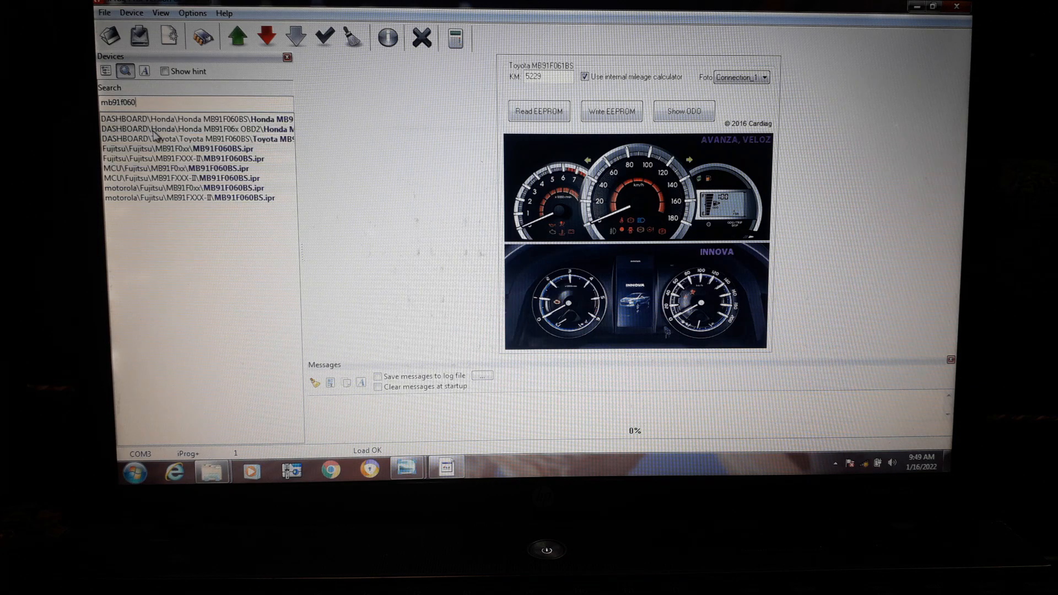
pyautogui.click(177, 148)
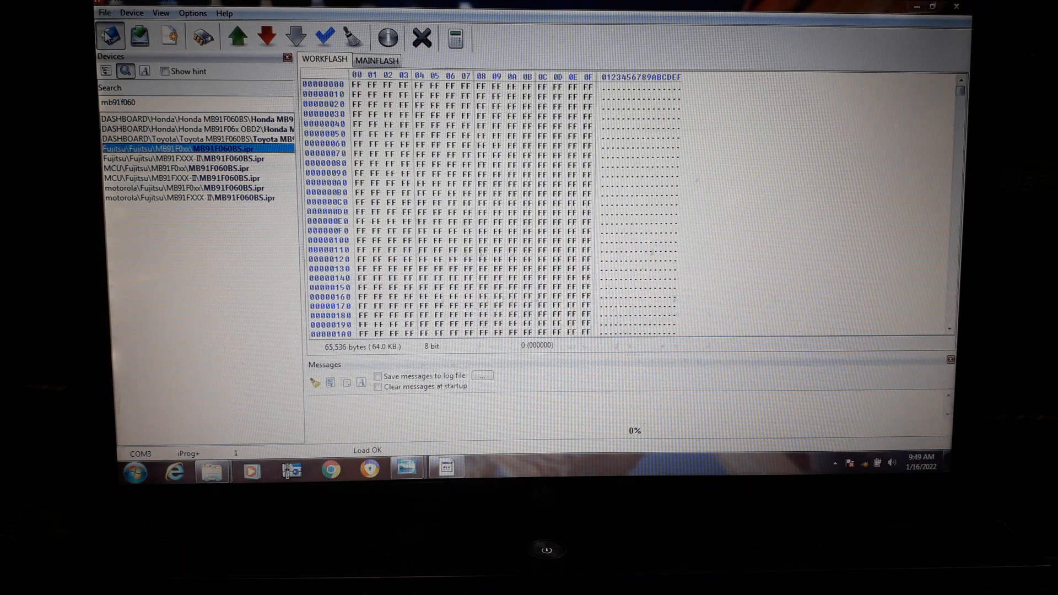
# Step: Load yaris 2020 M35 MB91f060bs 14km.hex from the Toyota Yaris folder into WORKFLASH
pyautogui.click(139, 36)
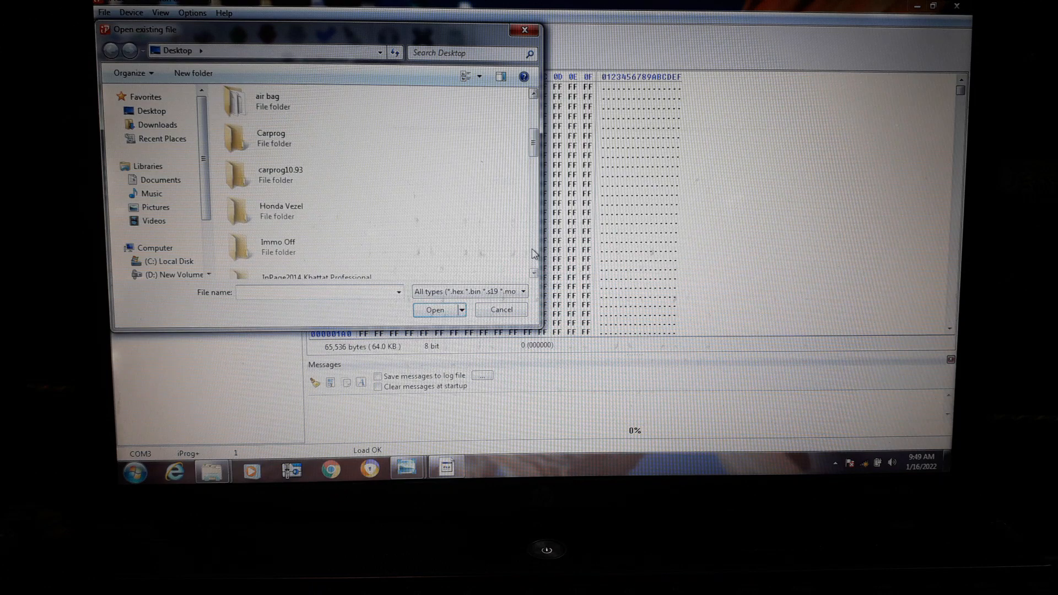
pyautogui.scroll(-3)
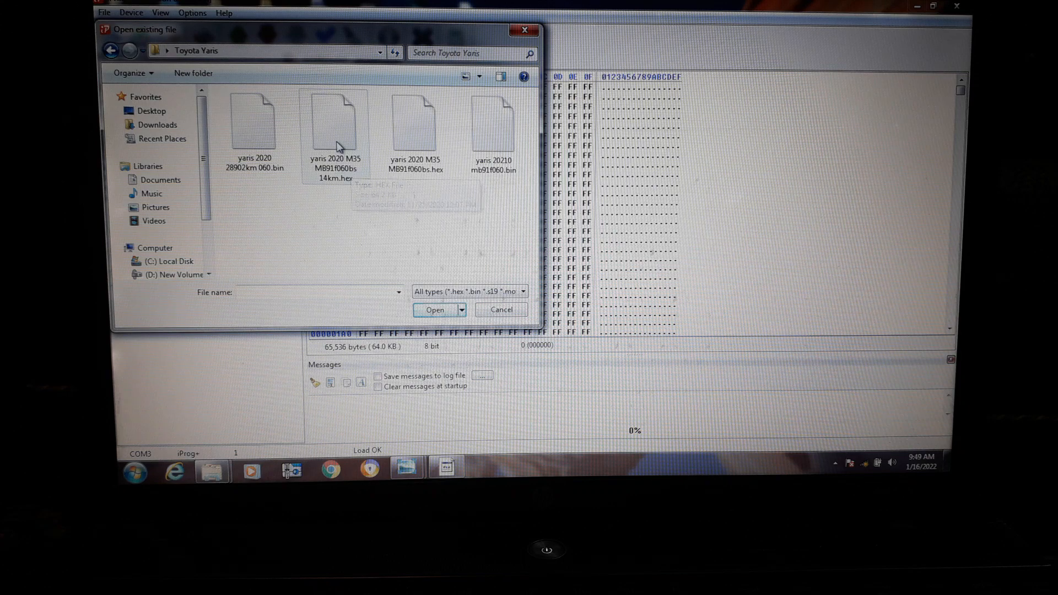
pyautogui.click(434, 310)
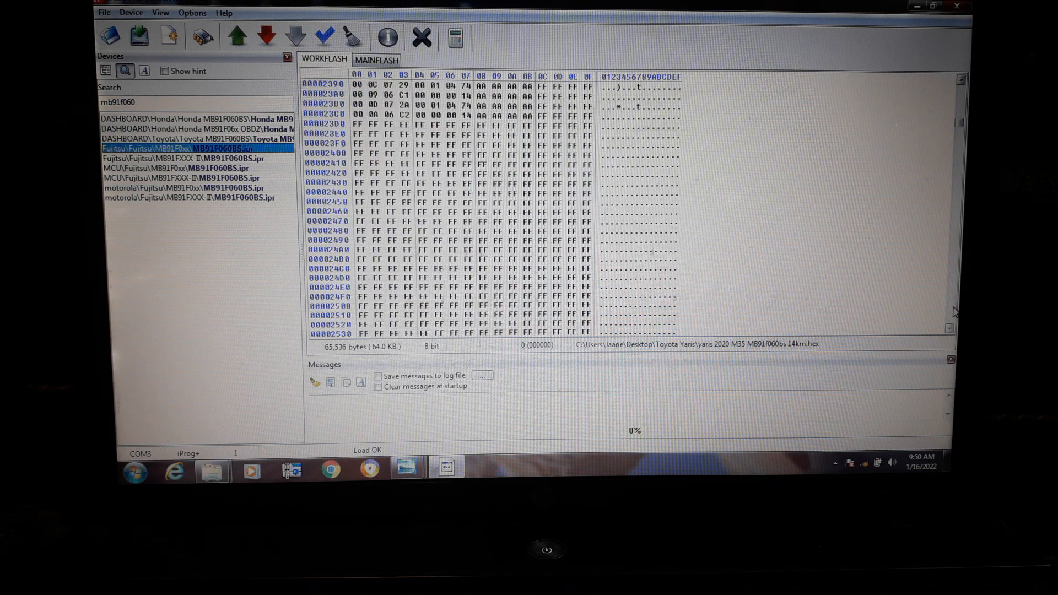
pyautogui.scroll(-3)
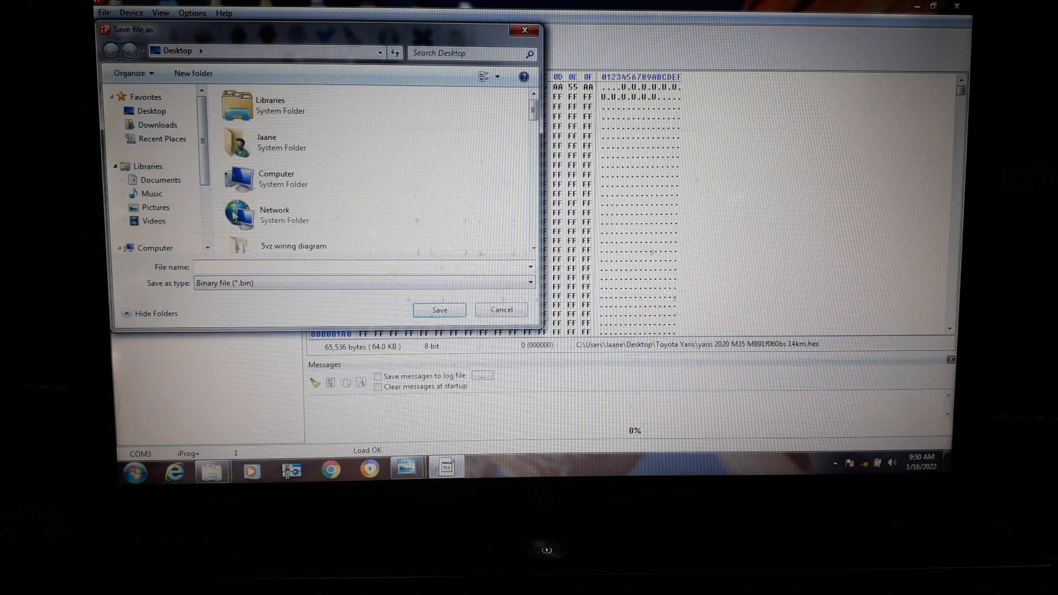
pyautogui.moveTo(255, 236)
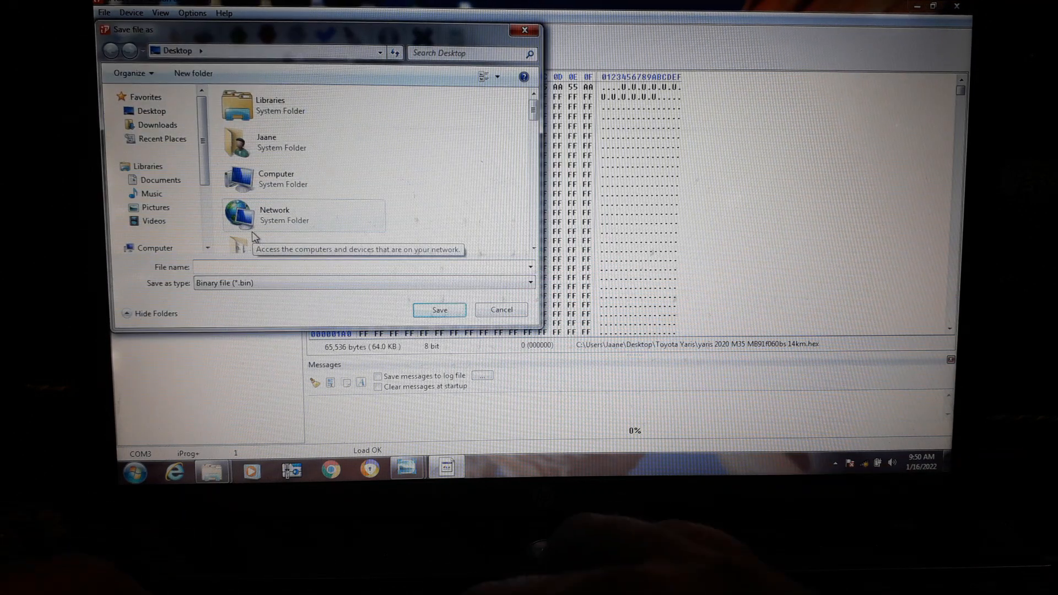
# Step: Save the flash data to the Desktop as binary file 'toyota yaris 2021'
pyautogui.write('toyota yaris 2021')
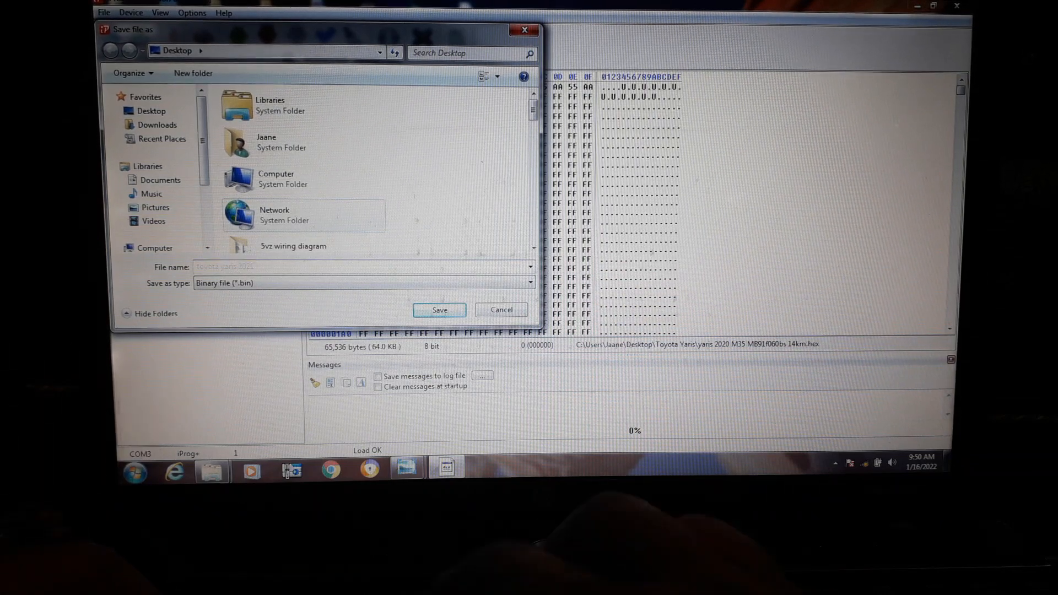
pyautogui.write('toyota yaris 2021')
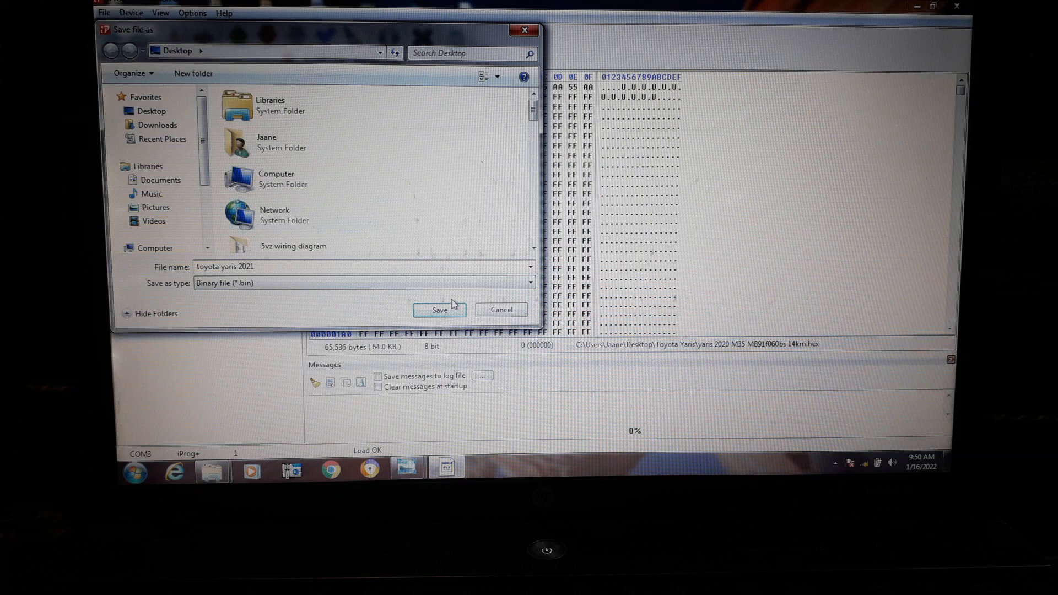
pyautogui.click(439, 309)
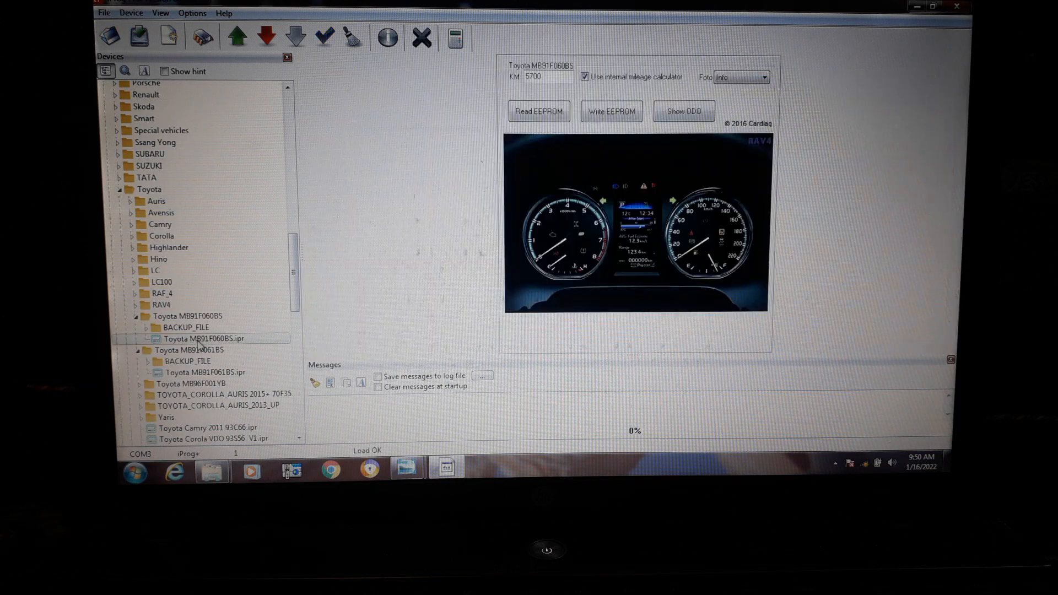
# Step: Attempt an EEPROM read (MCU not answer) and begin entering a new mileage value
pyautogui.click(538, 110)
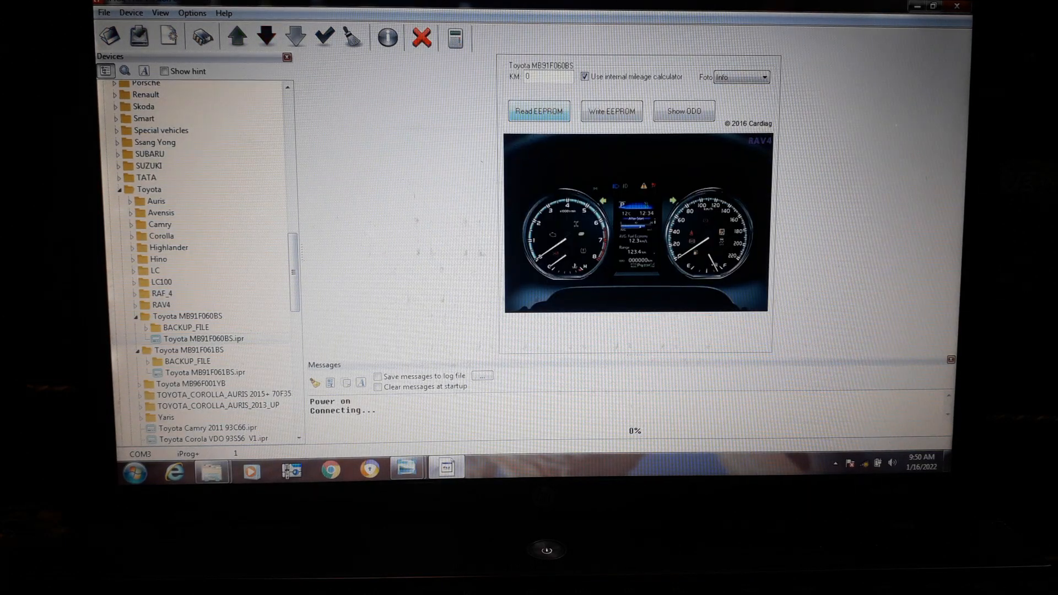
pyautogui.click(538, 110)
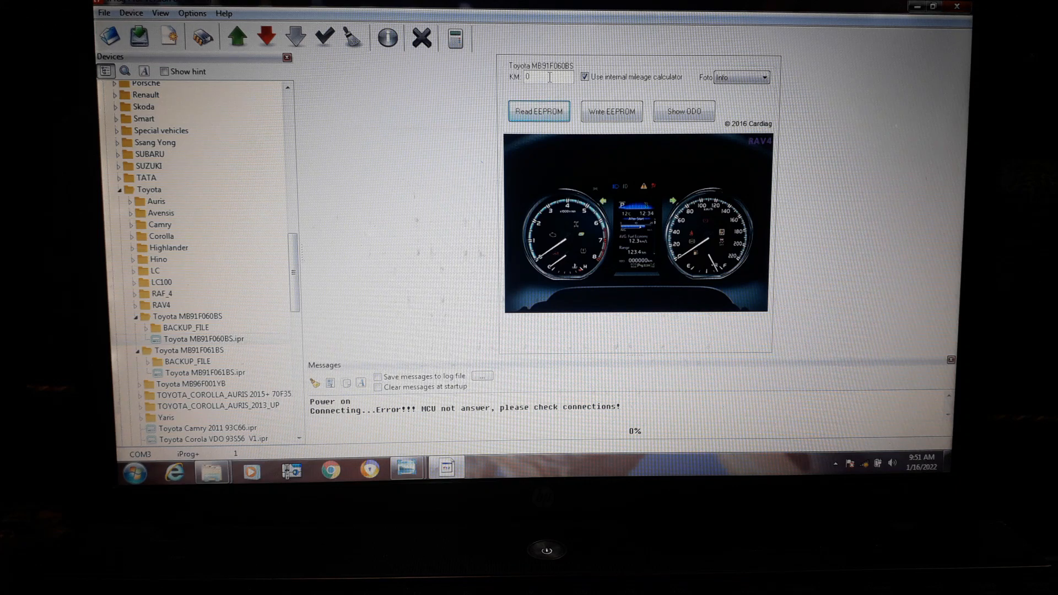
pyautogui.click(546, 76)
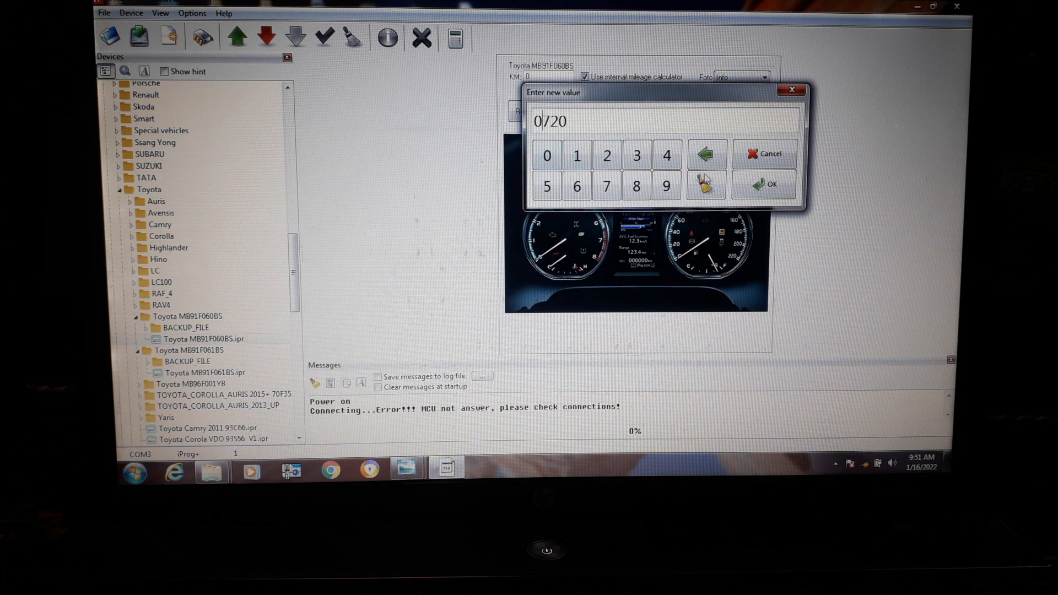
# Step: Clear the old digits and set the new mileage value to 720 km
pyautogui.click(706, 155)
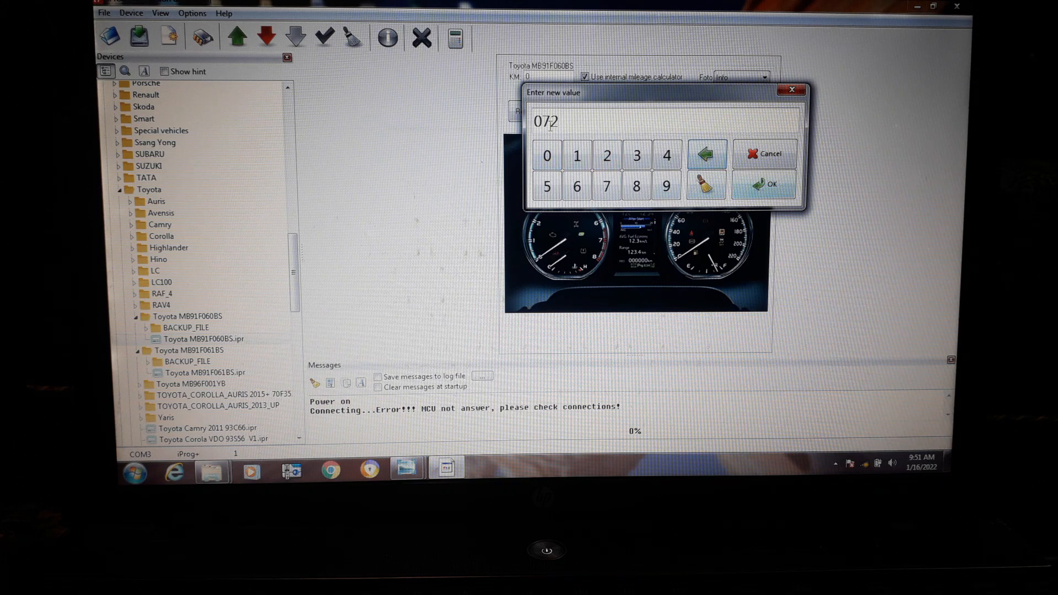
pyautogui.click(707, 155)
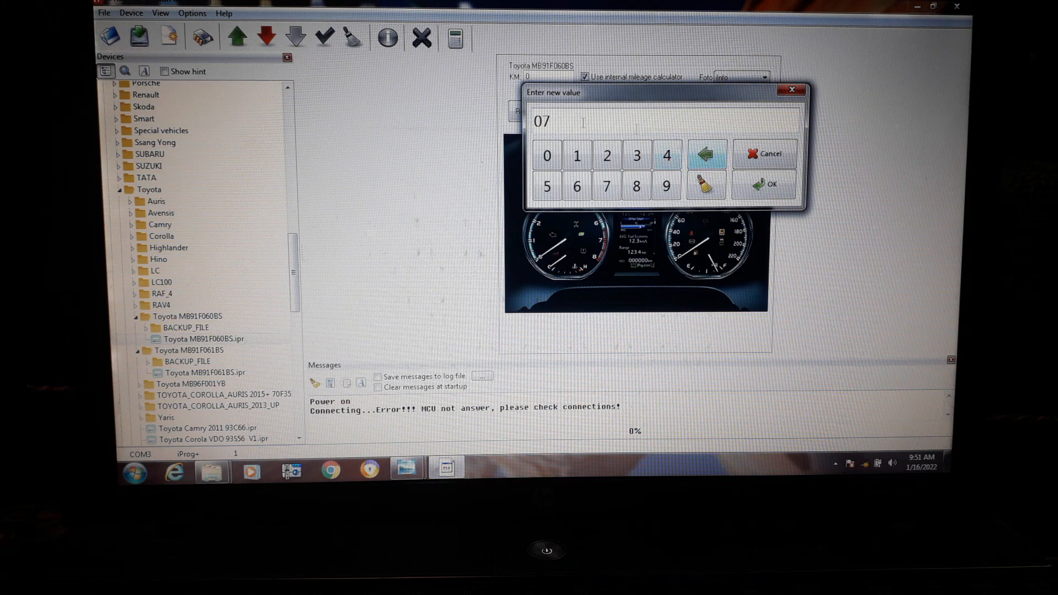
pyautogui.click(706, 154)
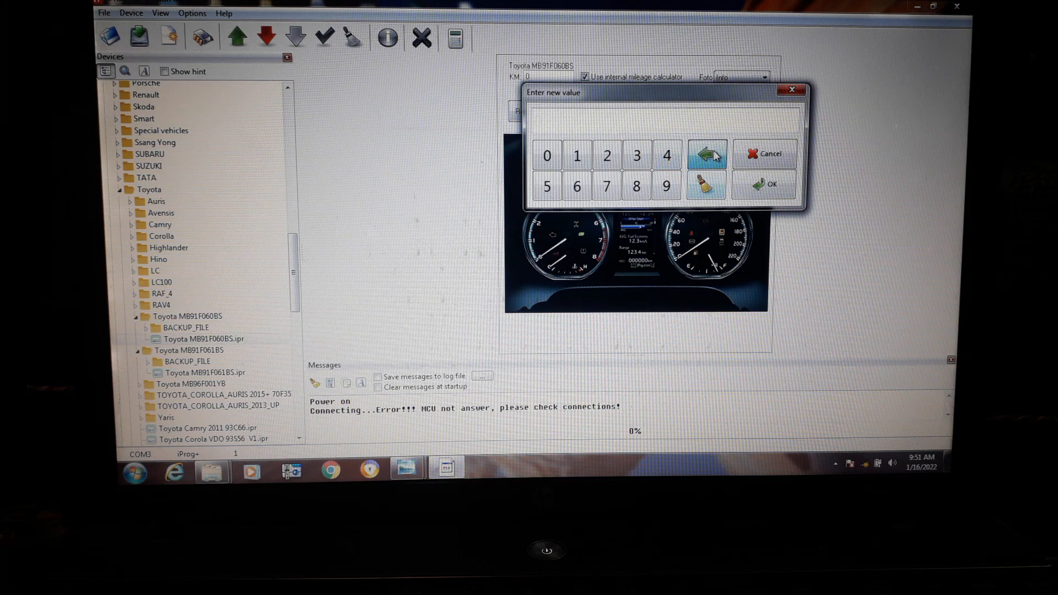
pyautogui.click(607, 156)
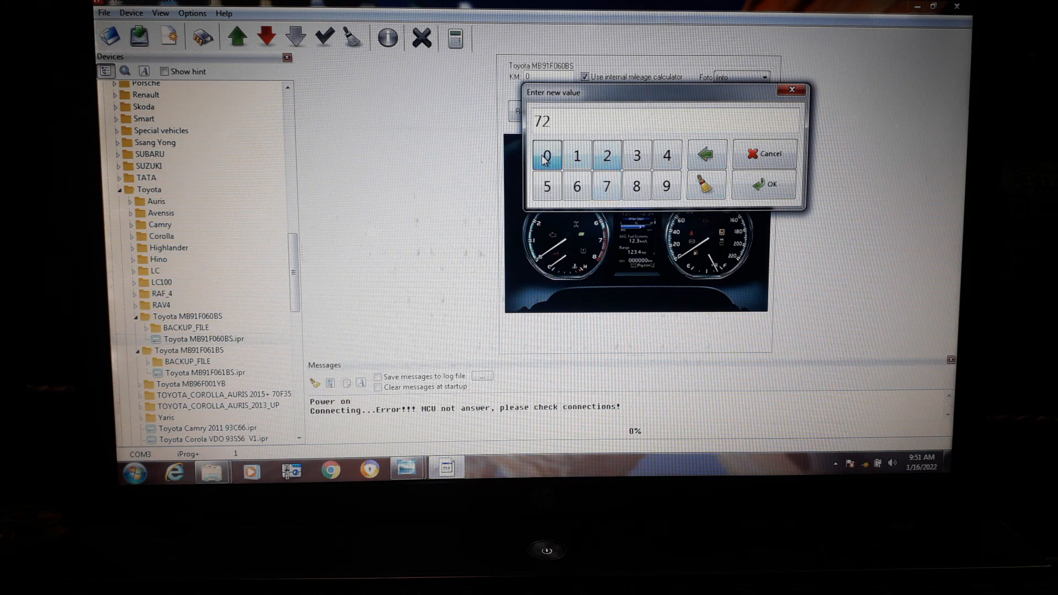
pyautogui.click(770, 184)
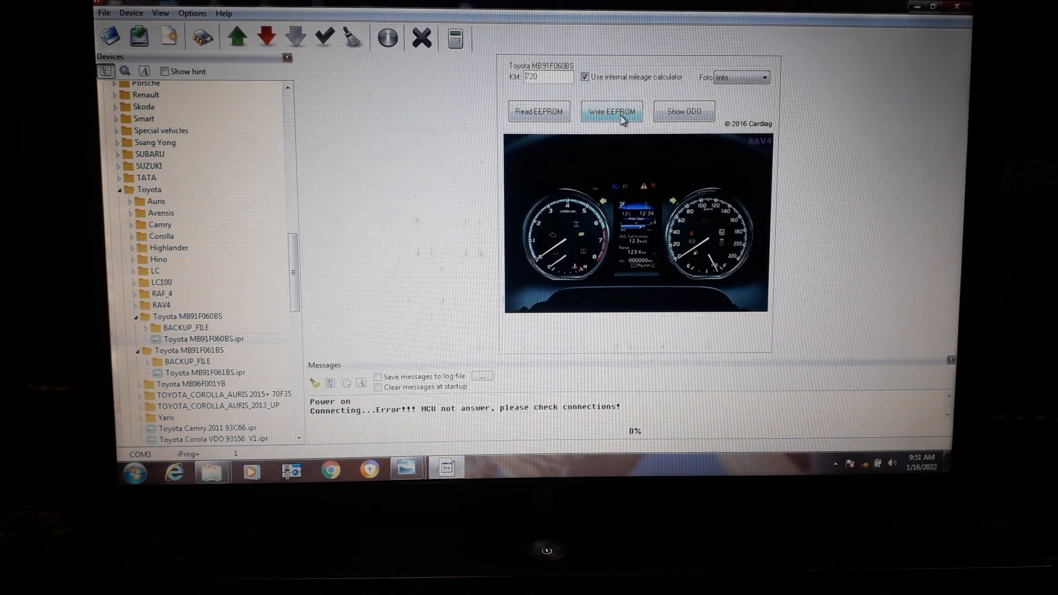